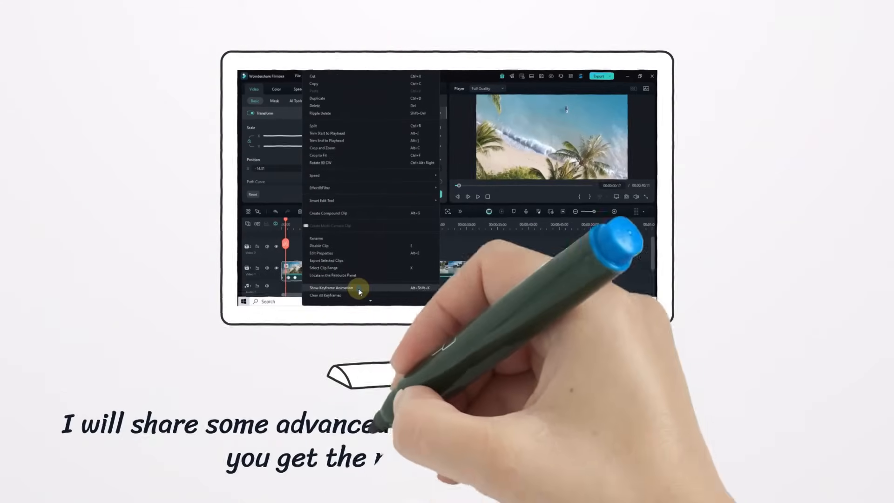
Step: Close the arrow shape's keyframe view and start a new empty project with a blank timeline
left_click(360, 288)
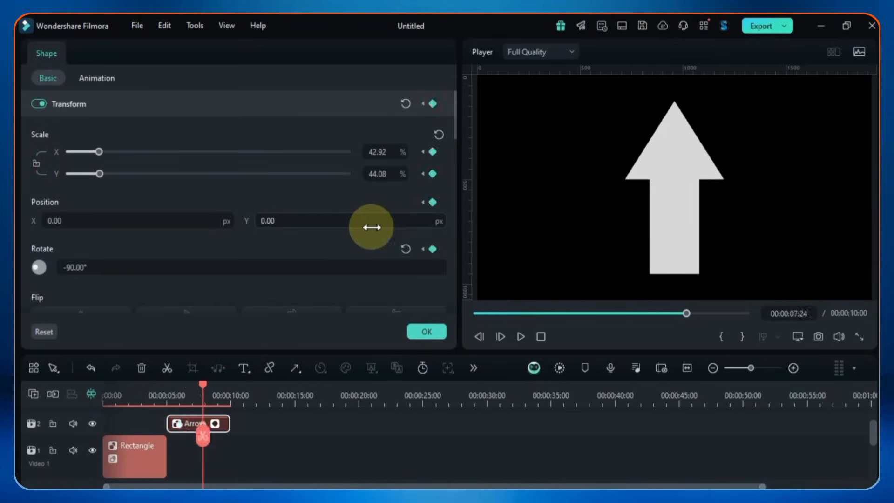
left_click(96, 78)
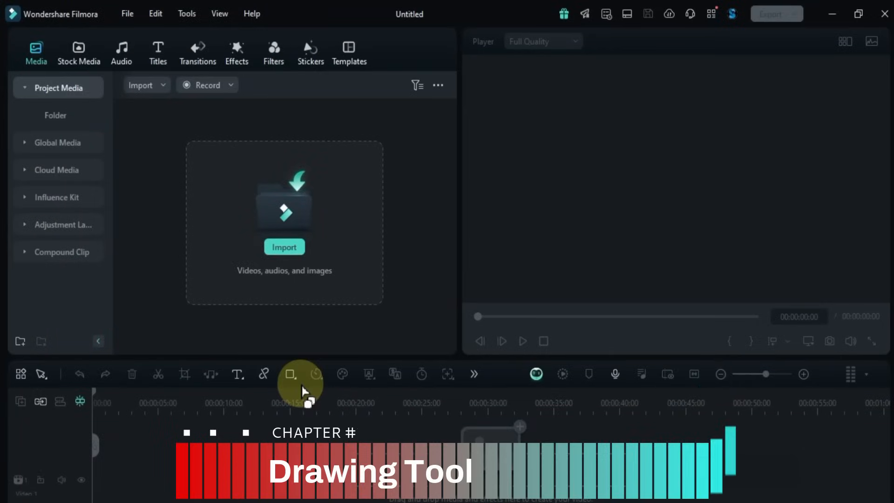
Step: Choose Rectangle from the drawing-shape list and draw a light grey rectangle on the canvas
left_click(291, 374)
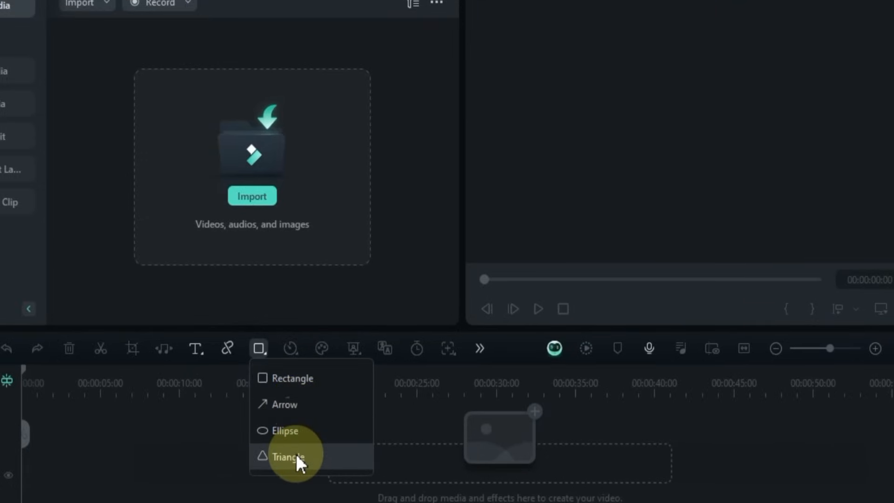
mouse_move(306, 402)
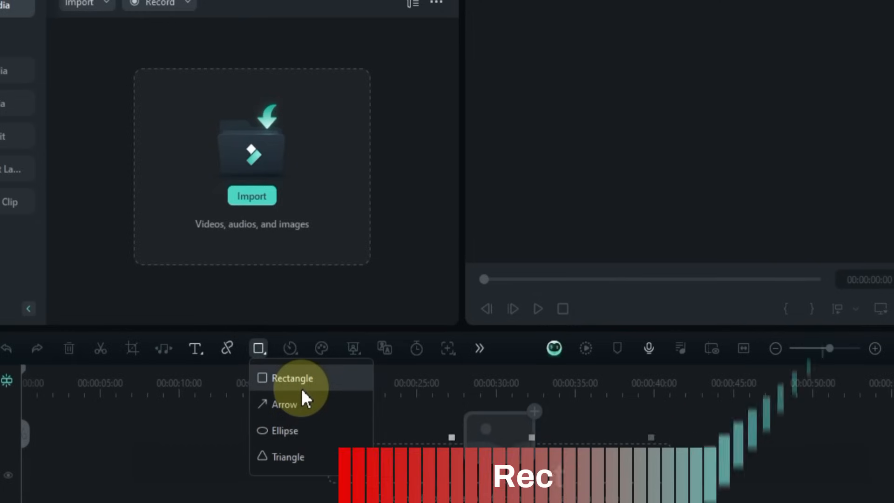
left_click(292, 378)
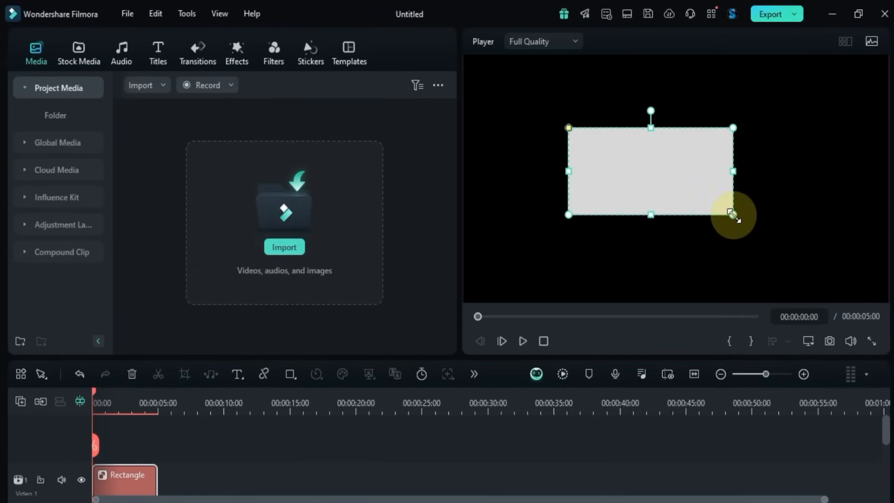
left_click_drag(733, 215, 733, 128)
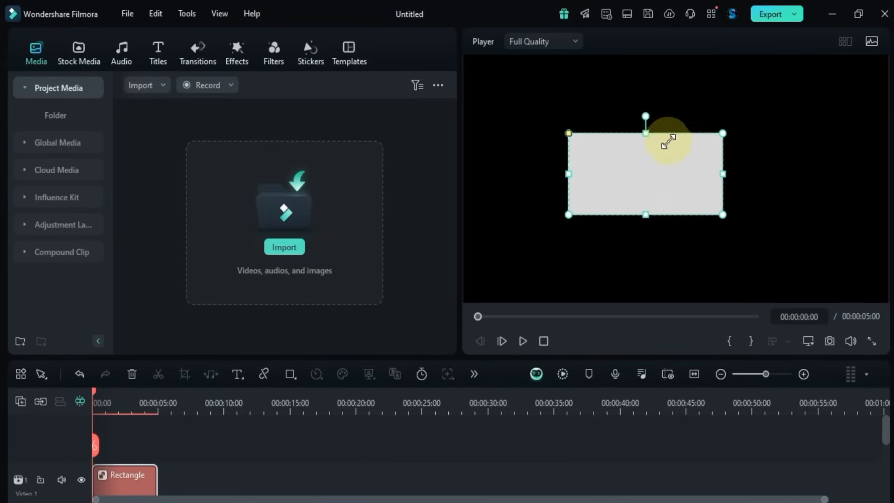
mouse_move(643, 161)
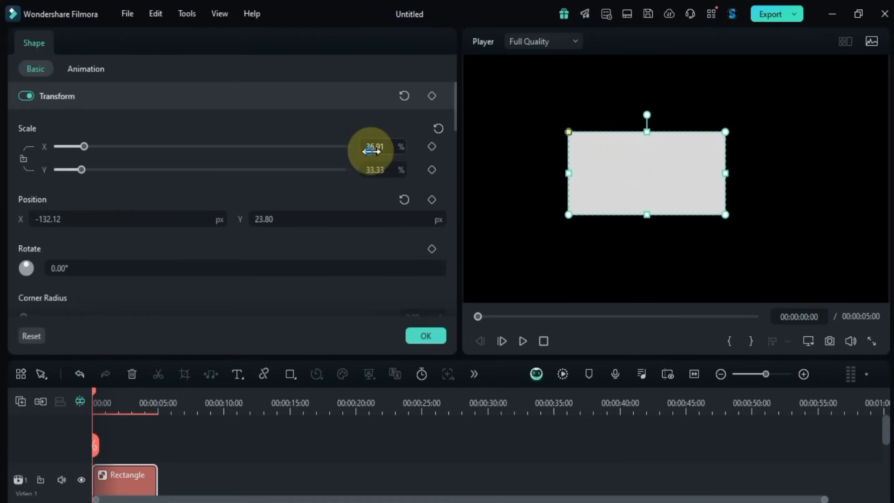
Step: Shrink the rectangle with Scale X/Y, move it toward the upper right and tilt it to 356°
left_click_drag(85, 146, 60, 146)
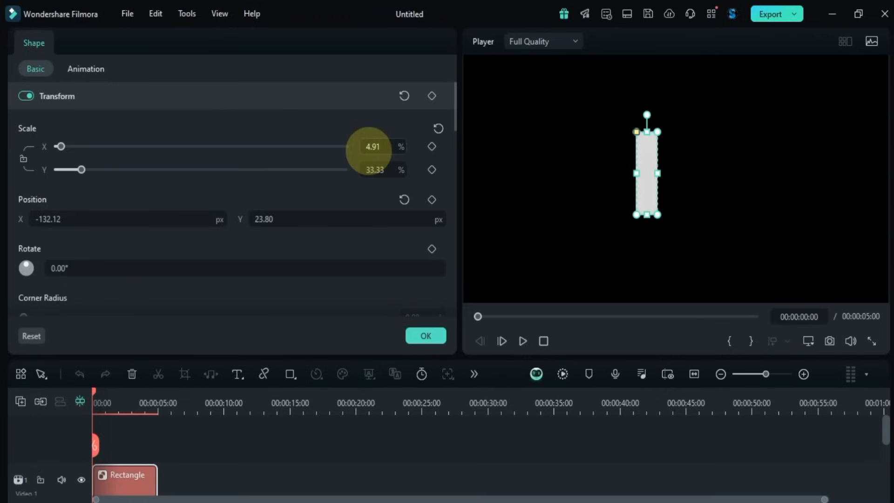
left_click_drag(60, 146, 88, 147)
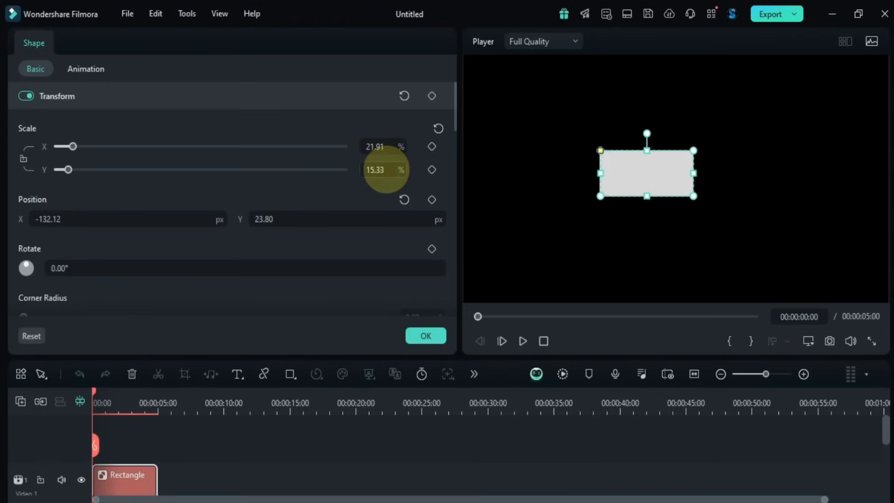
left_click_drag(68, 169, 91, 169)
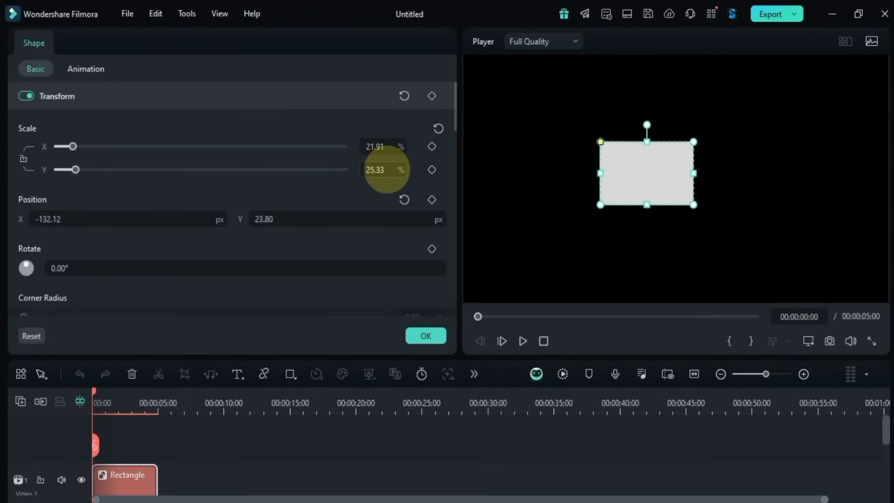
left_click_drag(377, 169, 365, 175)
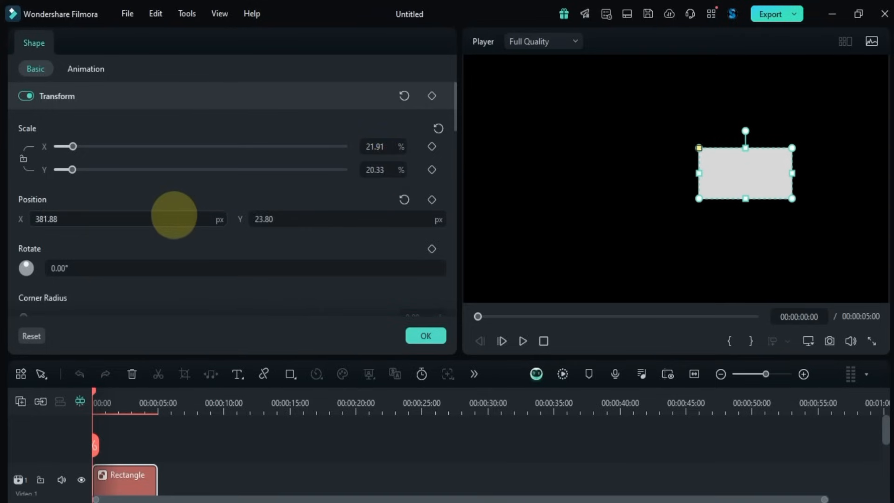
left_click_drag(745, 172, 726, 239)
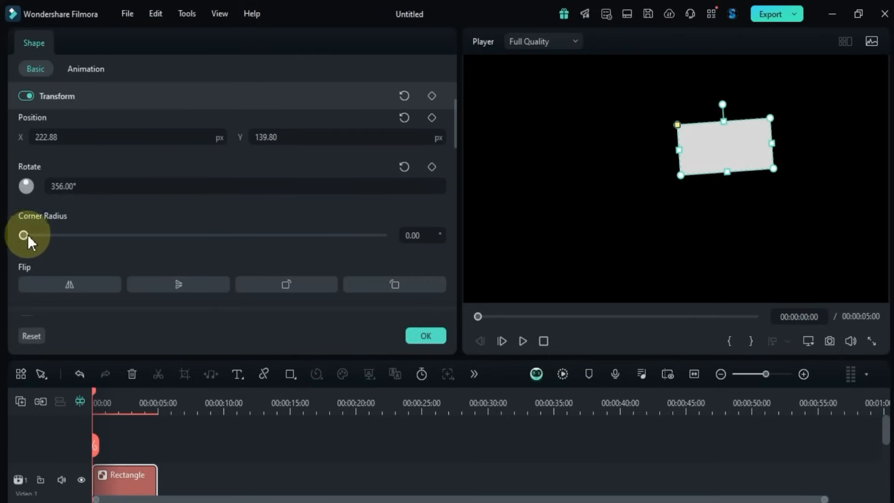
Step: Round the rectangle's corners, settling on a Corner Radius of about 49
left_click_drag(24, 234, 382, 234)
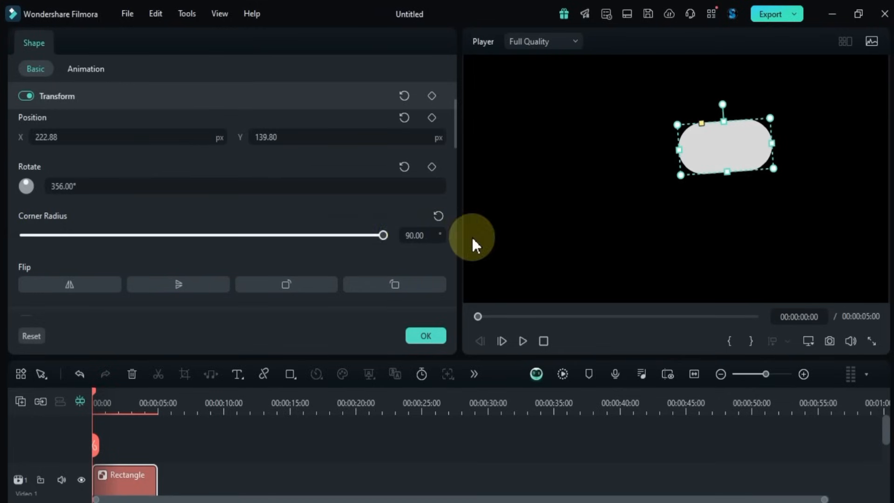
left_click_drag(383, 235, 318, 235)
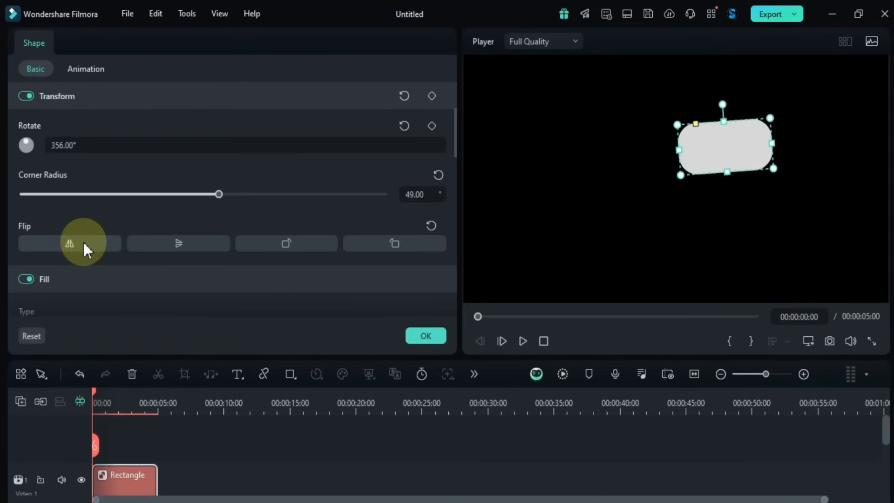
mouse_move(182, 246)
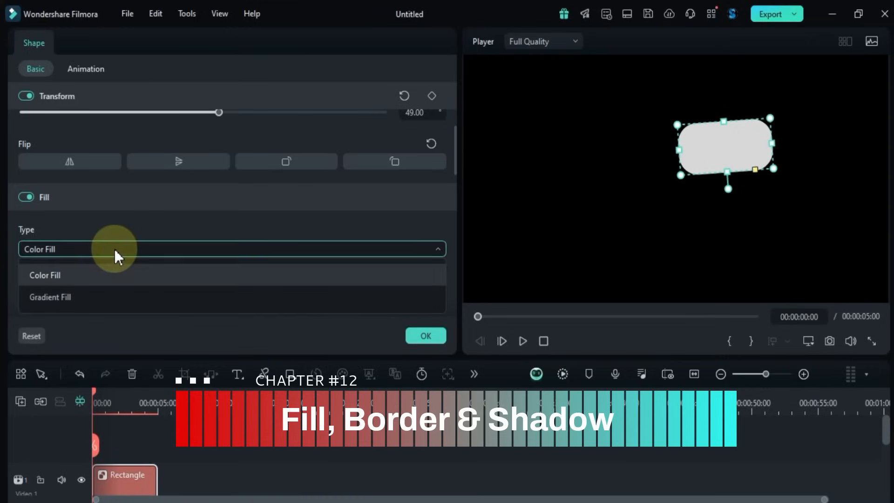
Step: Switch Fill to Gradient Fill with yellow start and orange end, ending at 100% opacity and 0° angle
left_click(50, 297)
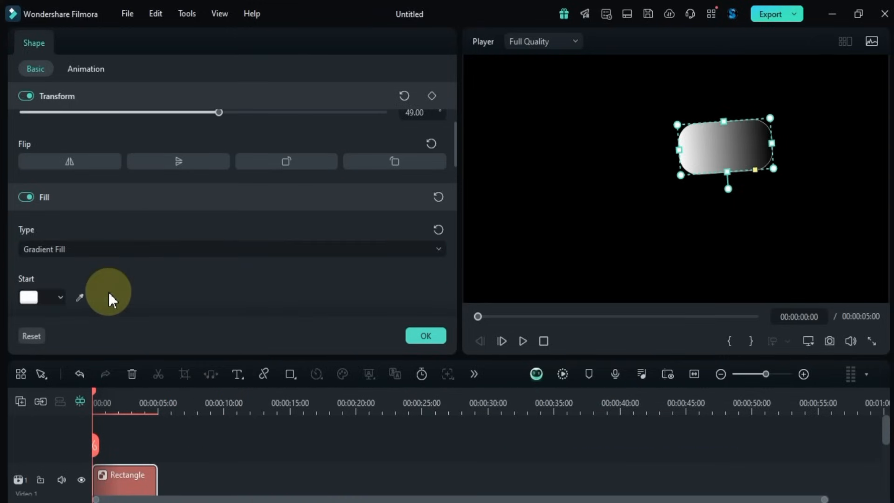
left_click(42, 297)
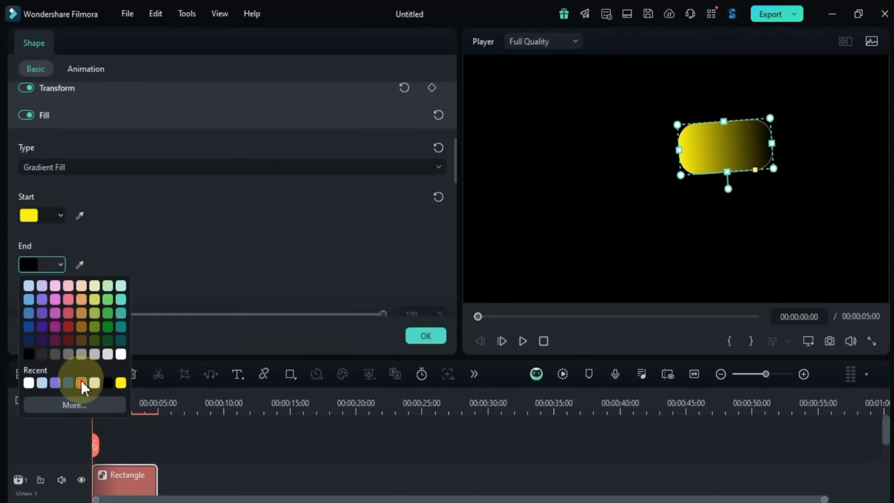
left_click(80, 383)
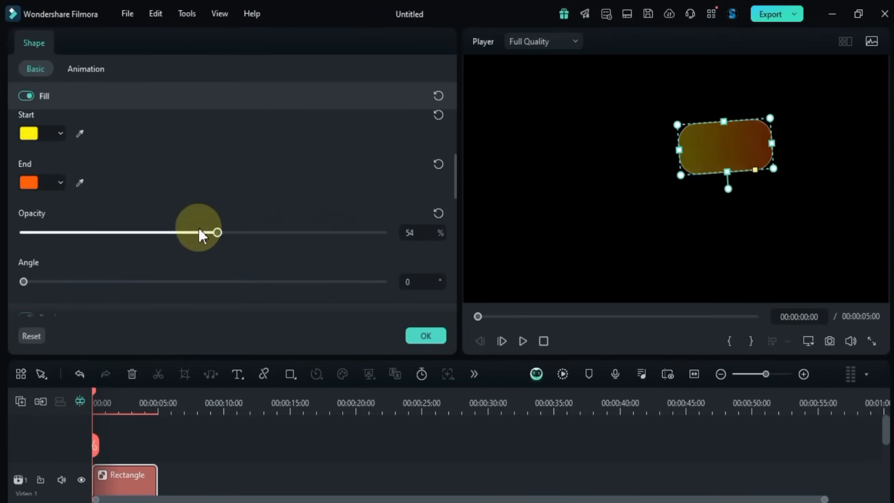
left_click_drag(217, 232, 192, 231)
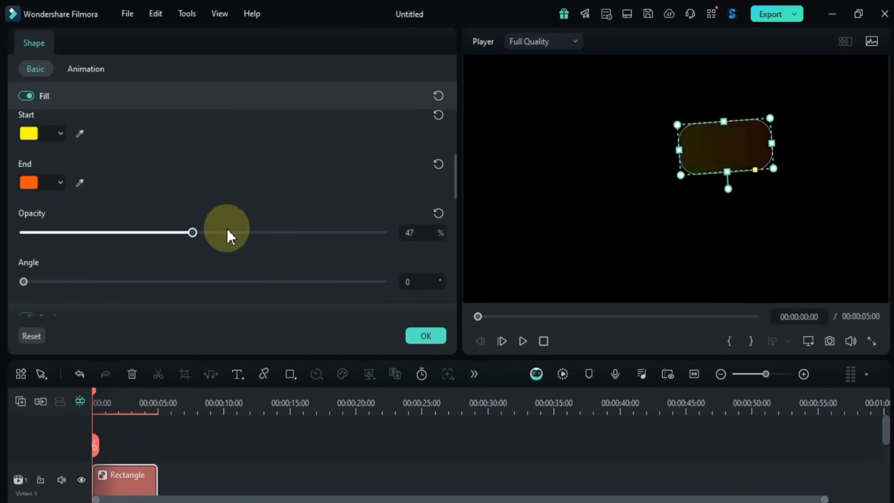
left_click_drag(193, 232, 261, 231)
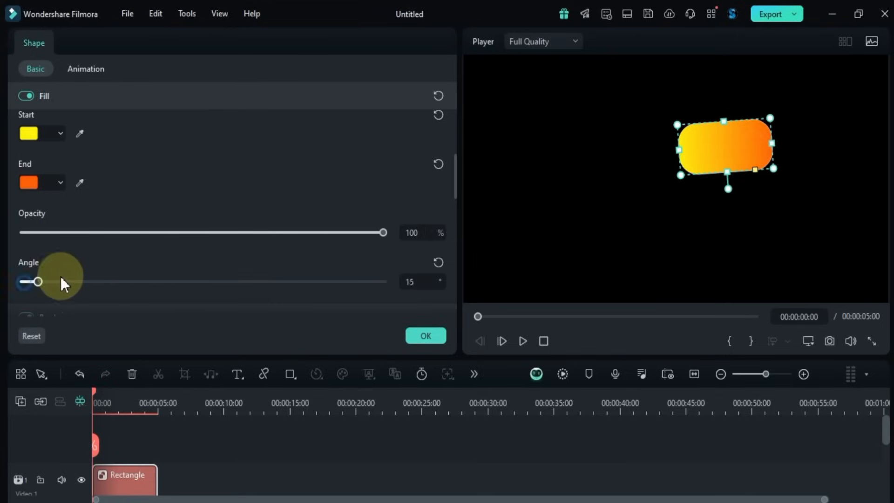
left_click_drag(39, 281, 118, 281)
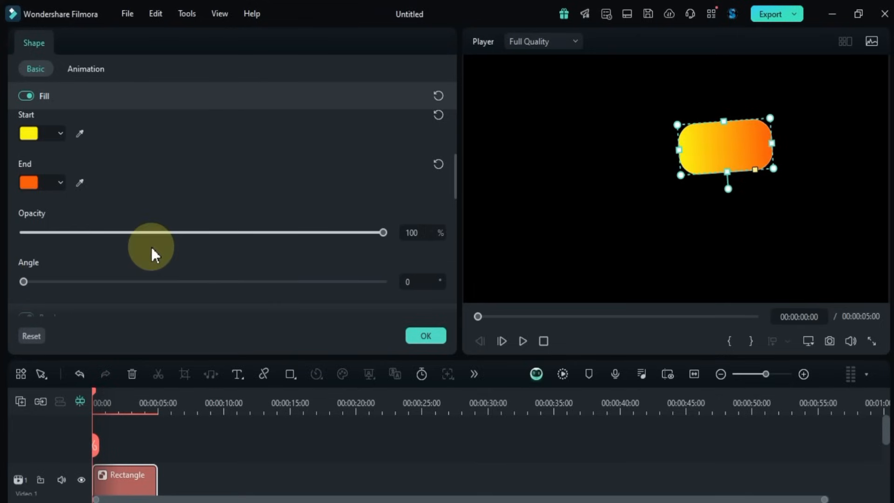
Step: Give the rectangle a white border and set its thickness to 4
scroll("down", 3)
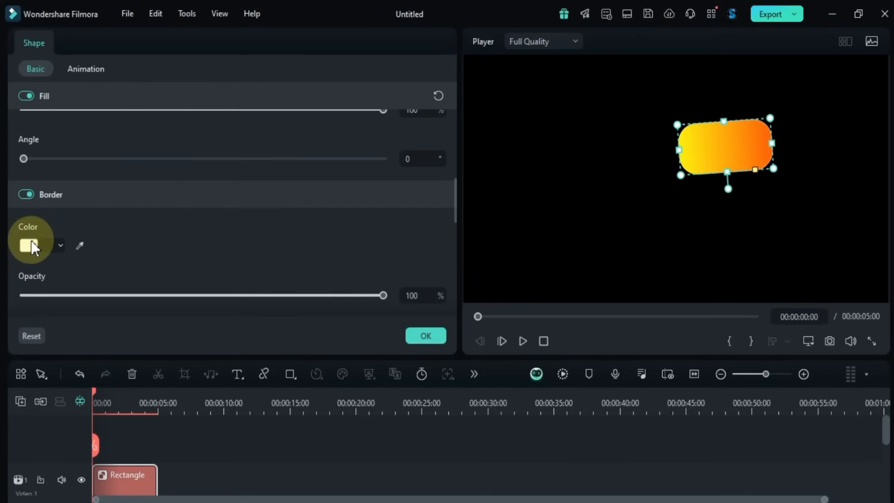
left_click(27, 245)
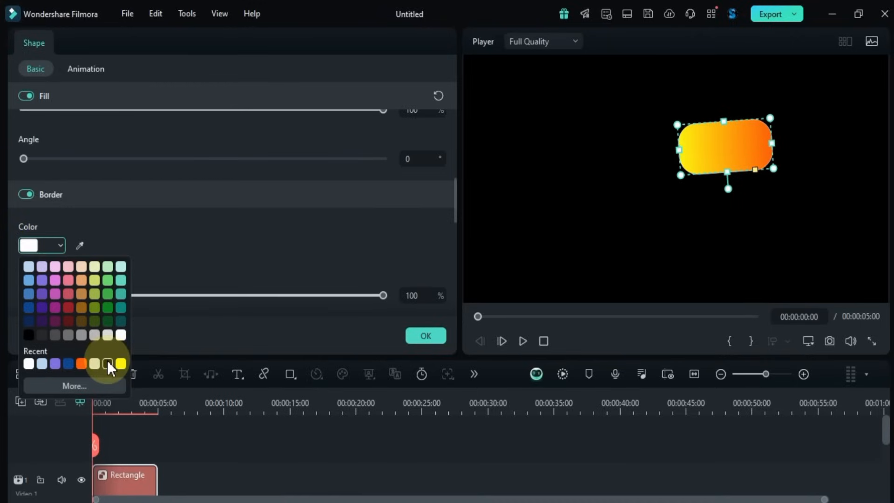
left_click(106, 369)
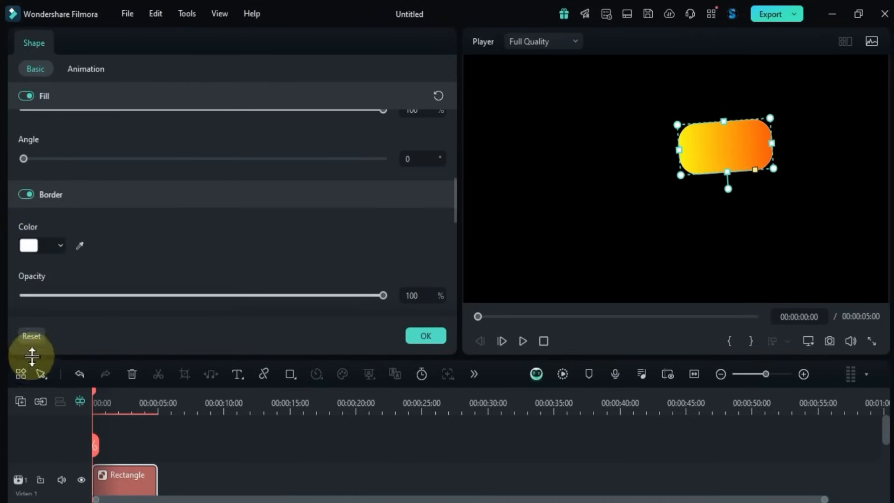
scroll("down", 3)
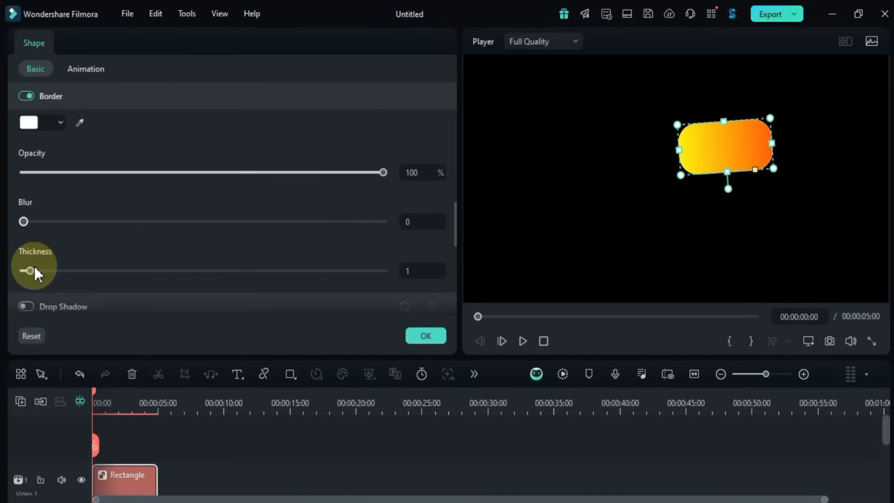
left_click_drag(29, 270, 153, 270)
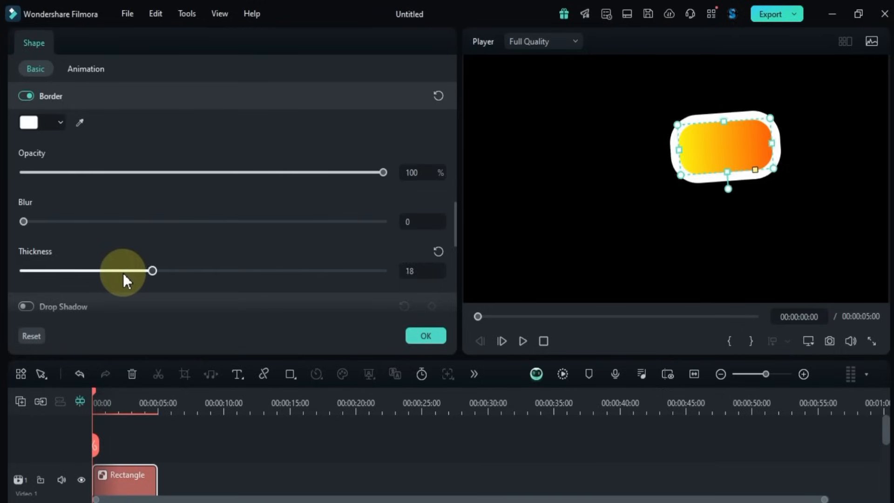
left_click_drag(153, 270, 82, 270)
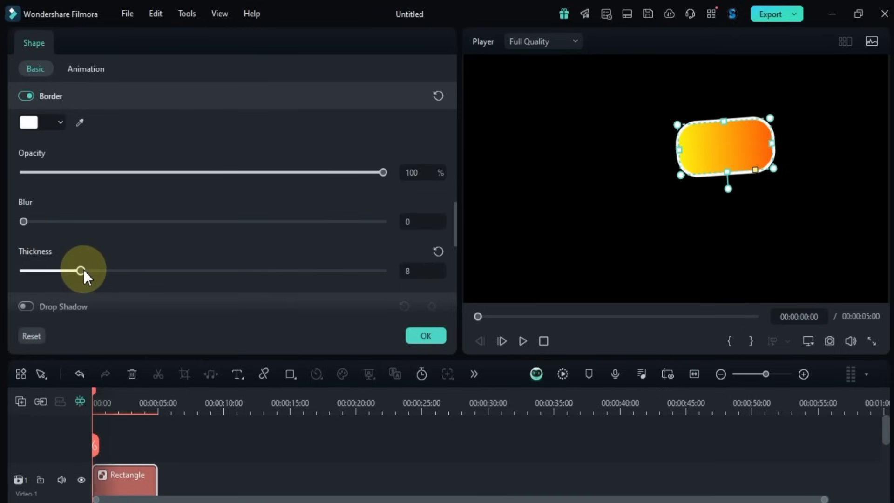
Step: Try border blur and reset it to 0, thin the border slightly and recentre the rectangle
left_click_drag(25, 222, 203, 222)
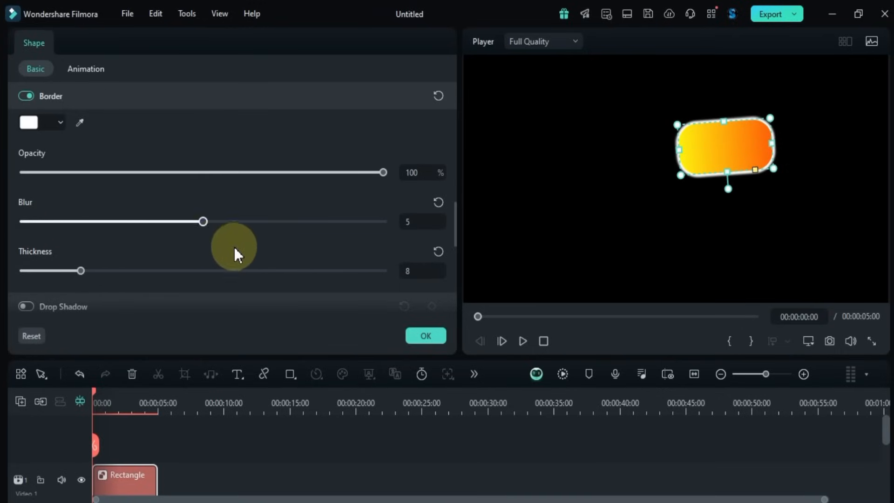
left_click_drag(202, 222, 24, 222)
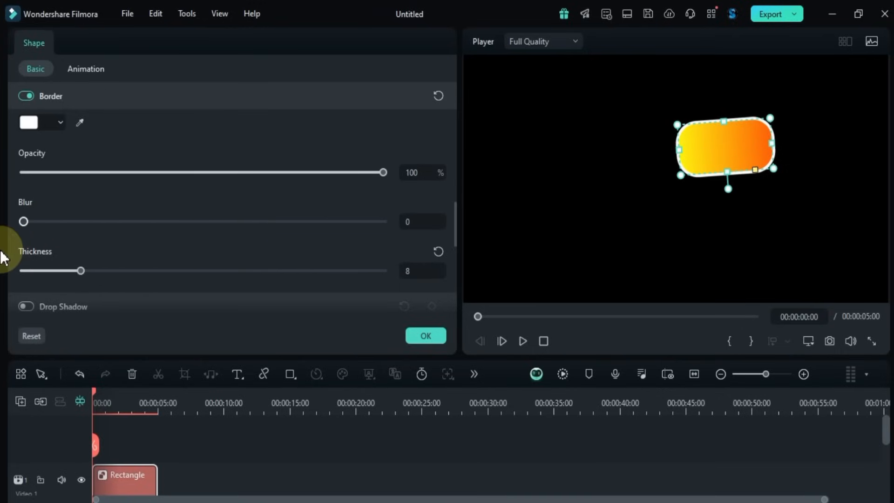
left_click_drag(80, 270, 52, 270)
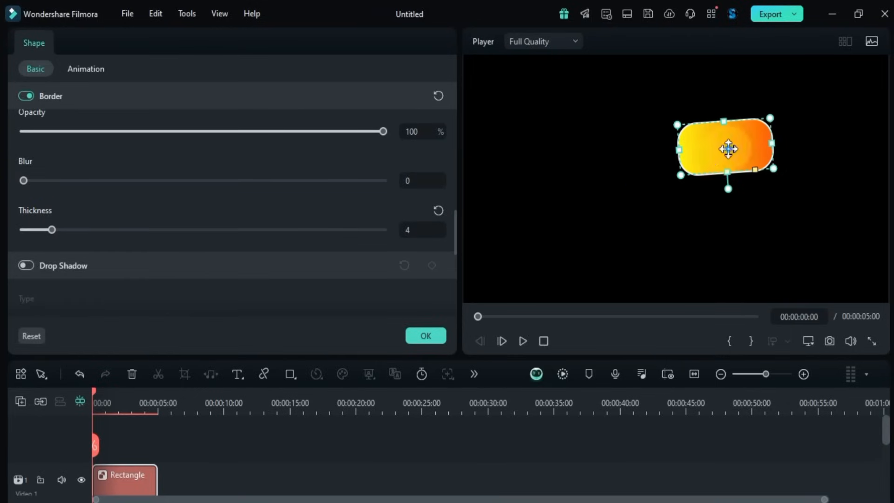
left_click_drag(729, 149, 679, 181)
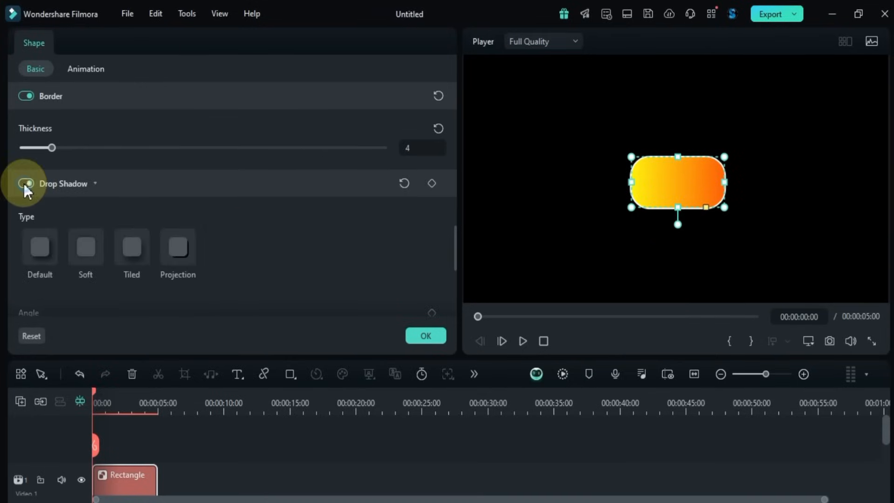
Step: Enable a purple drop shadow with Distance 0 and softened blur so the rectangle glows evenly
left_click(26, 183)
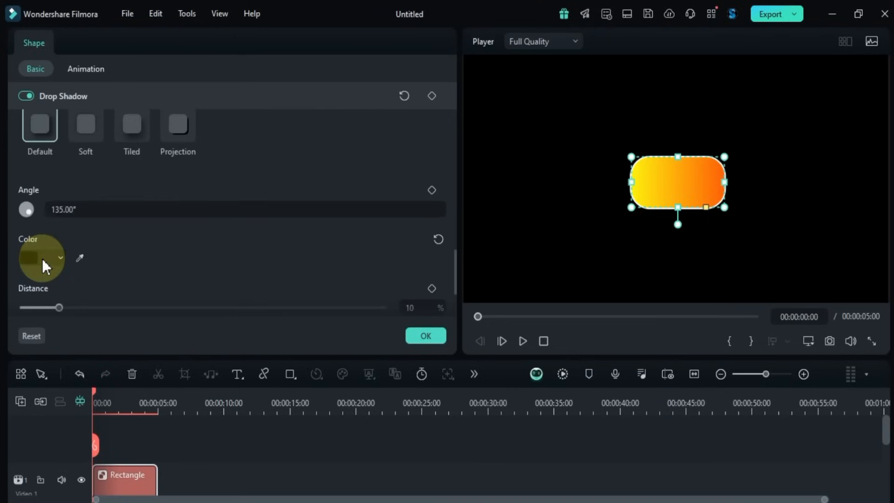
left_click(38, 257)
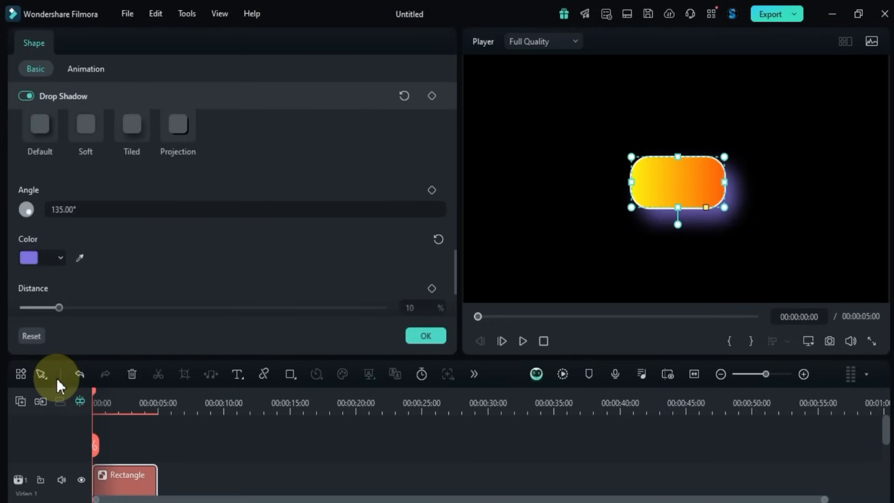
scroll("down", 3)
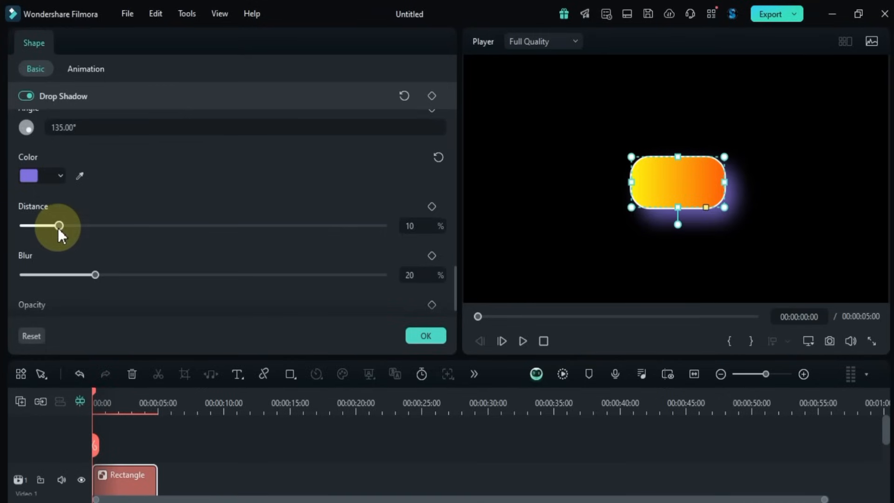
left_click_drag(60, 225, 63, 225)
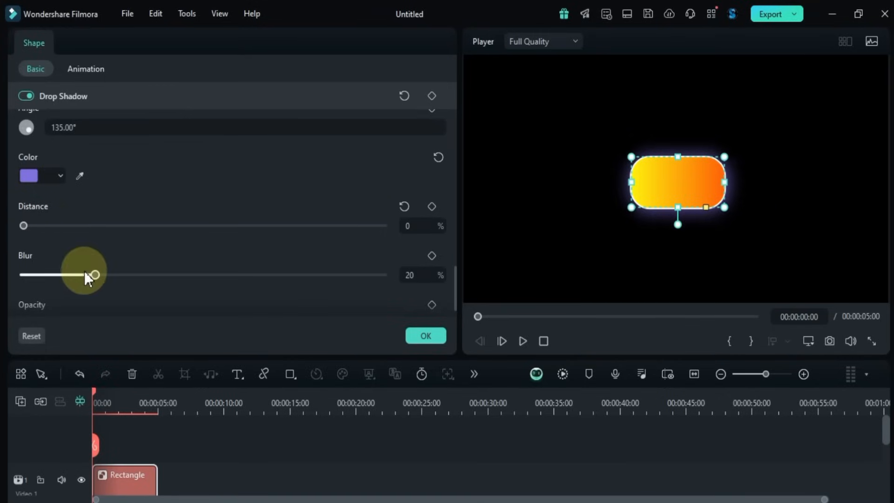
left_click_drag(95, 275, 73, 275)
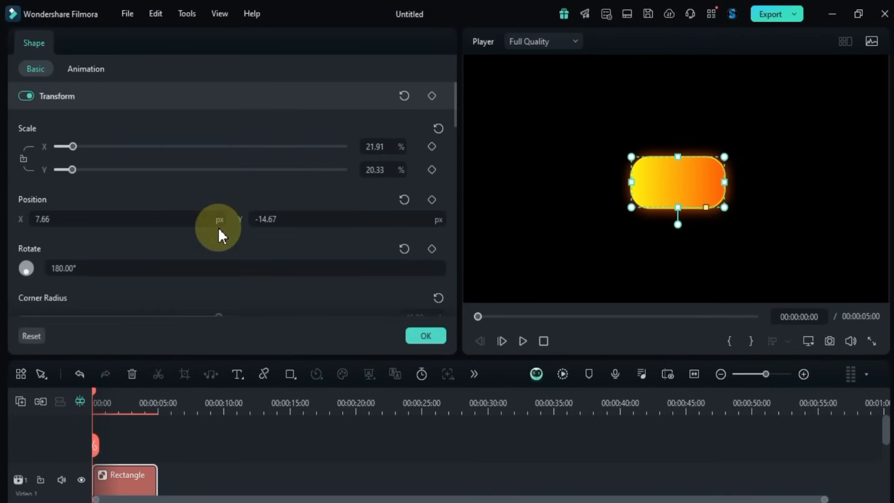
mouse_move(107, 393)
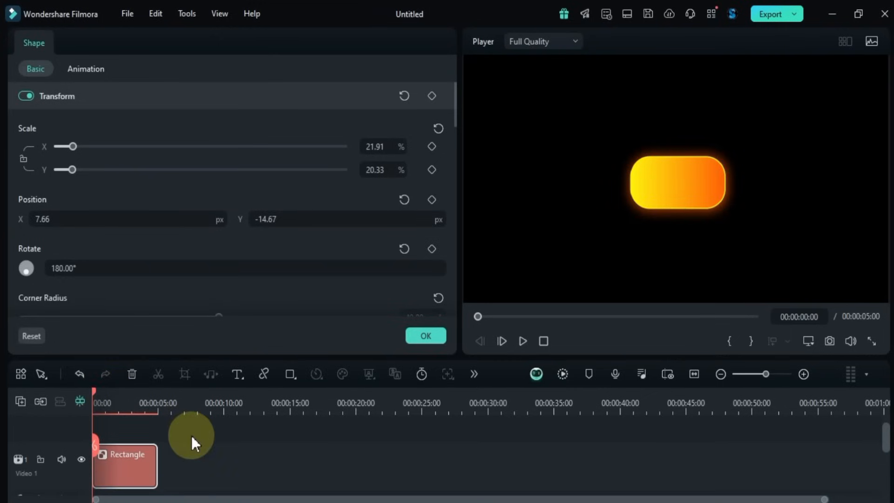
Step: Keyframe the rectangle's scale partway through the clip, then play back and stop the animation
left_click(432, 96)
type("41.91")
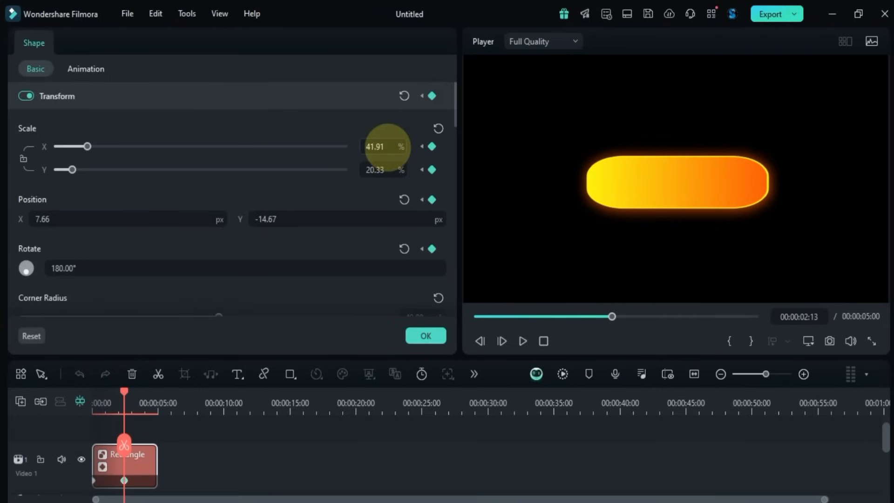
left_click_drag(88, 146, 68, 146)
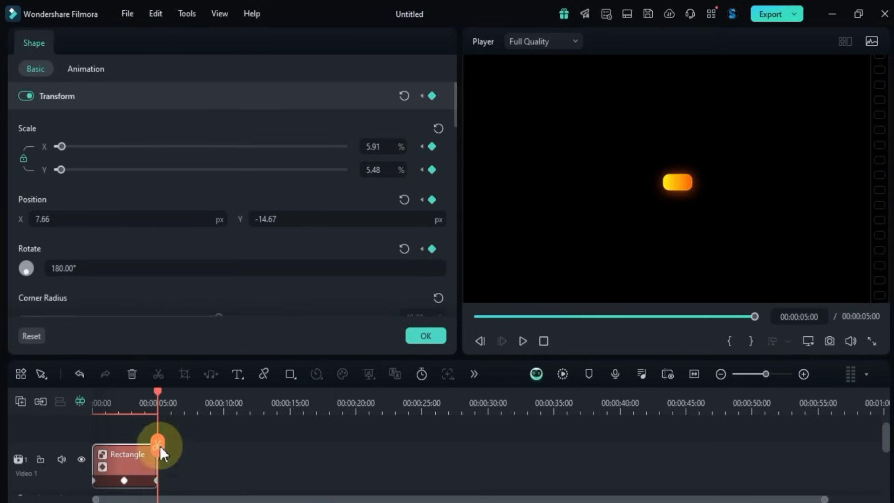
left_click(523, 341)
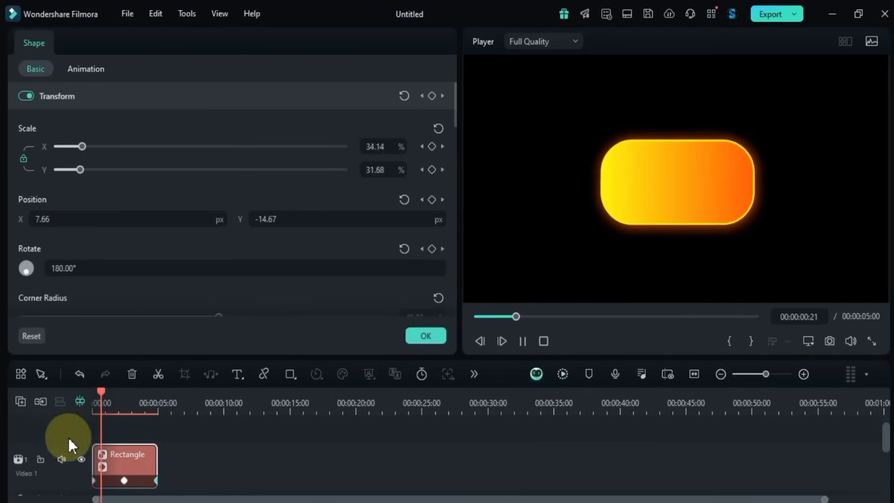
left_click(147, 403)
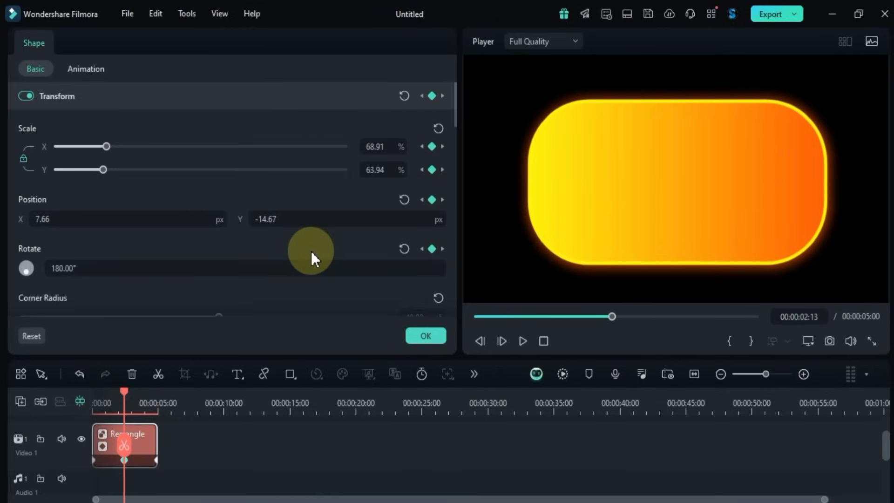
mouse_move(192, 238)
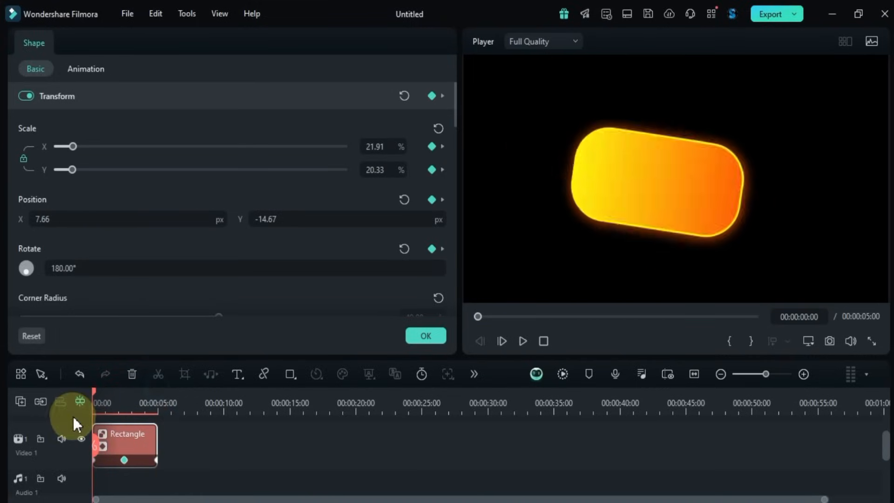
Step: Glance at the Animation tab, then use Clear All Keyframes on the Rectangle clip
left_click(86, 69)
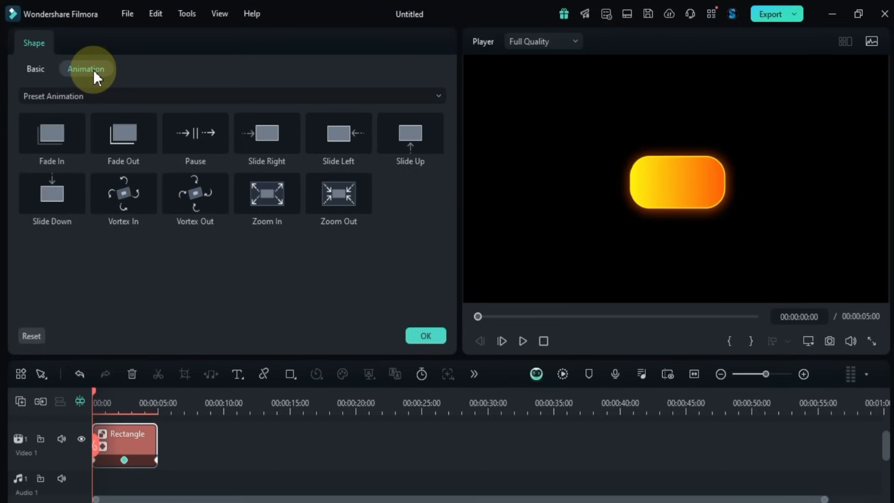
left_click(36, 68)
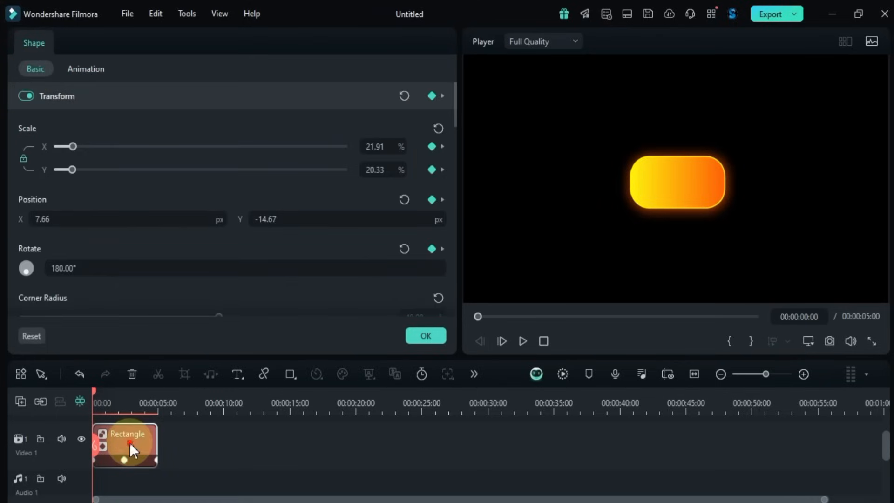
right_click(130, 447)
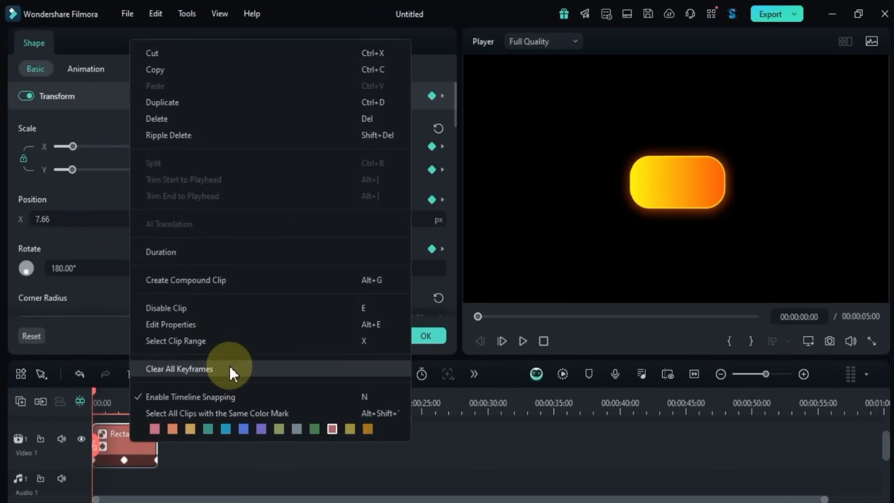
left_click(178, 368)
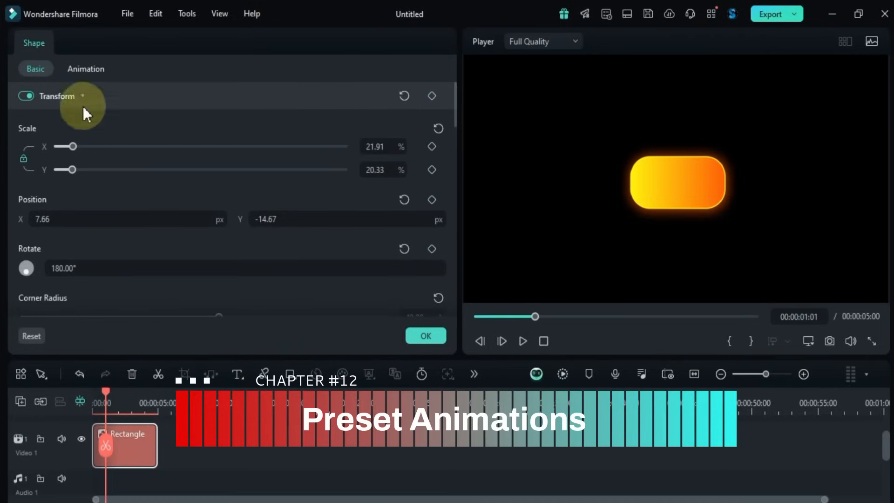
Step: Preview the Fade Out, Pause, Zoom In and Vortex In preset animations on the rectangle
left_click(86, 69)
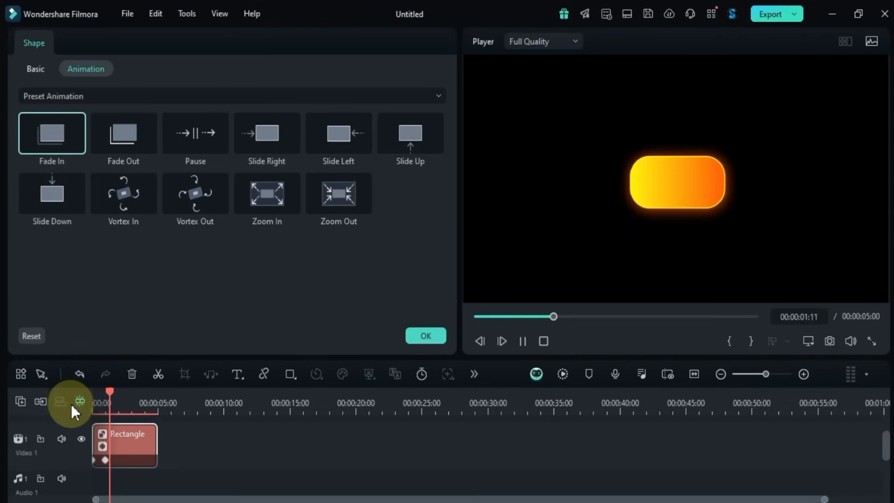
left_click(123, 134)
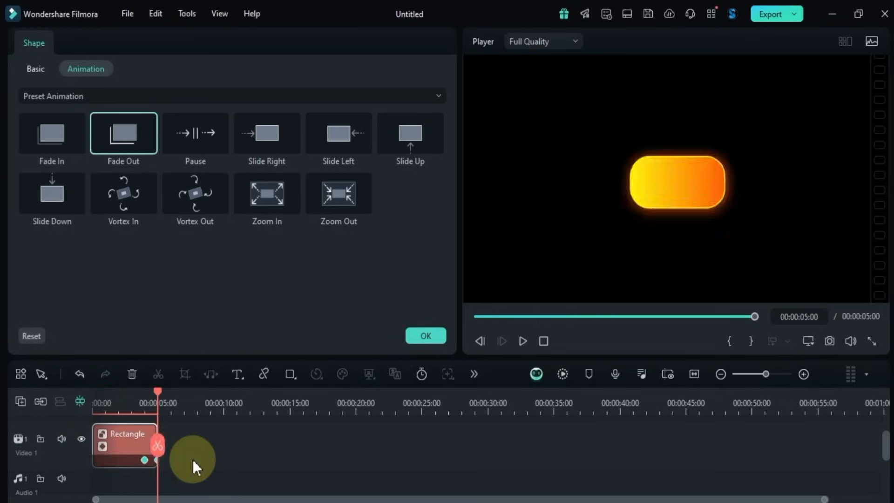
left_click(522, 341)
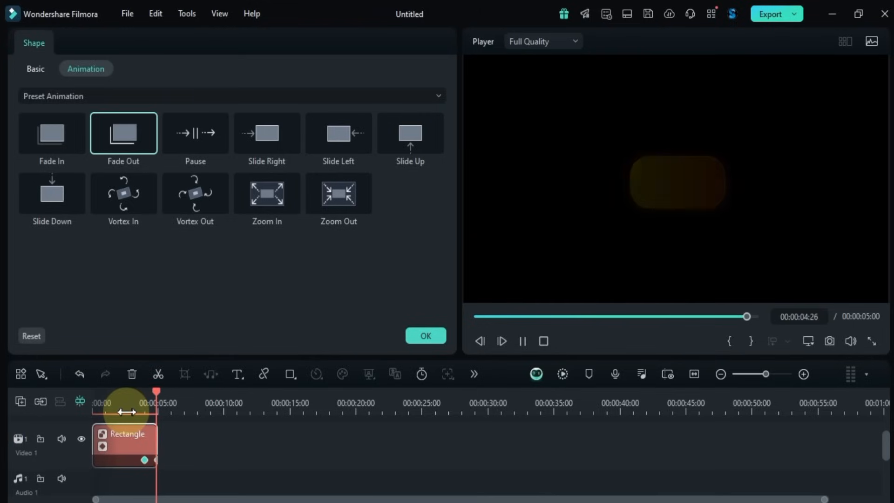
left_click(194, 134)
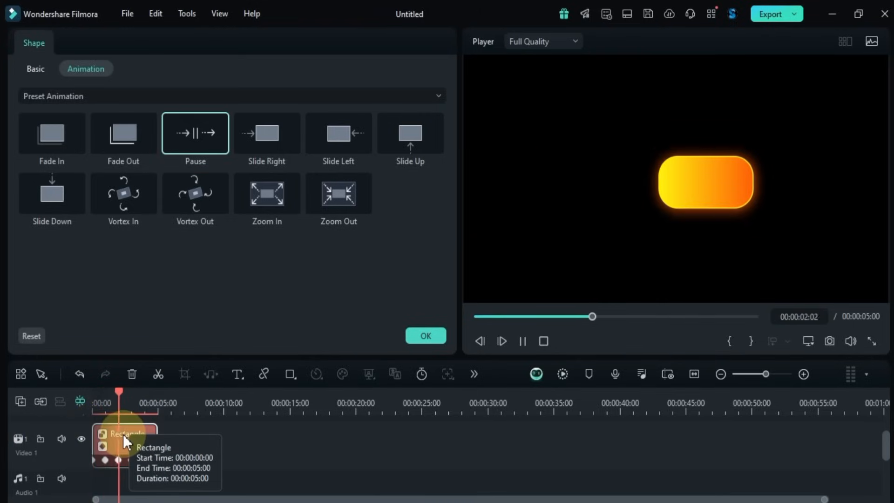
left_click(251, 203)
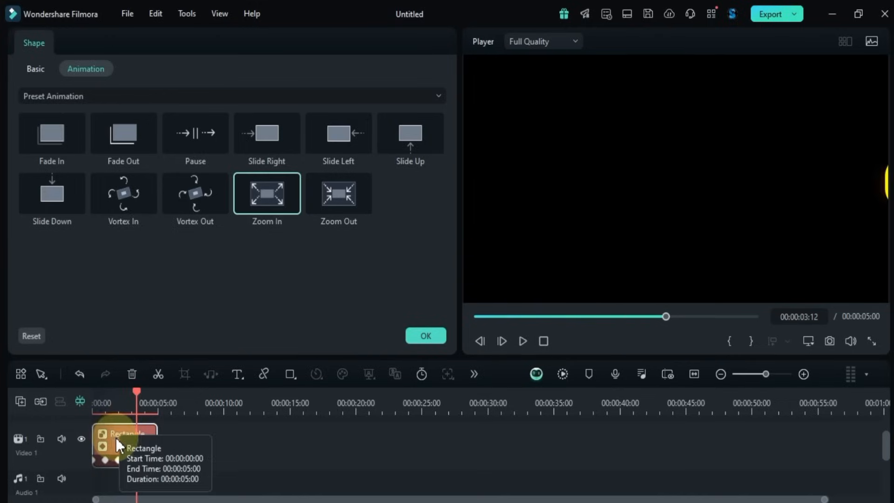
left_click(123, 193)
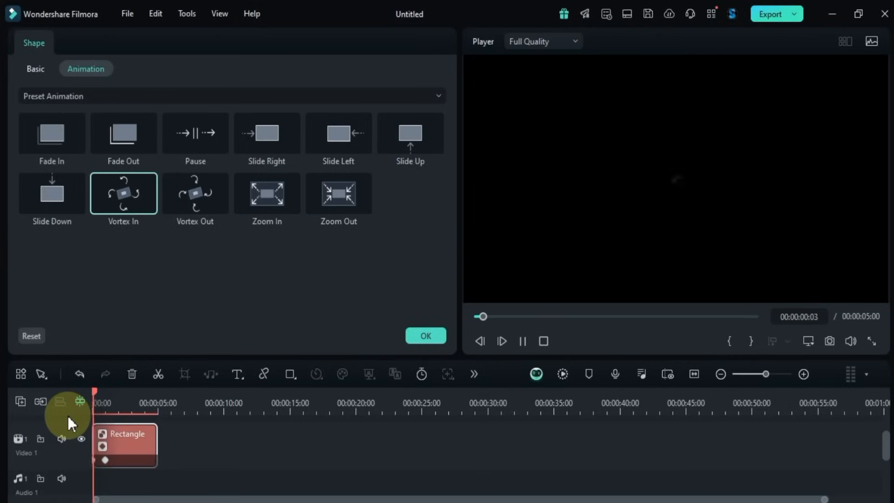
right_click(126, 447)
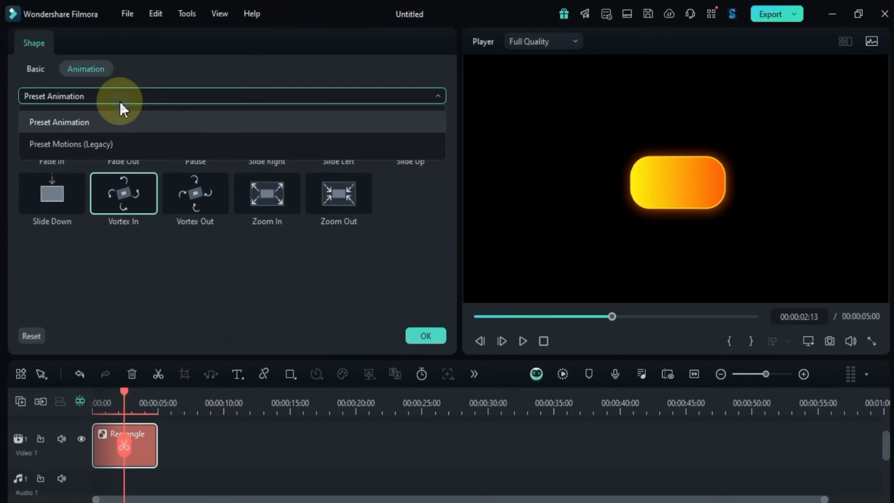
Step: Switch to Preset Motions (Legacy), apply Boom! and confirm with OK to close the Shape panel
left_click(70, 144)
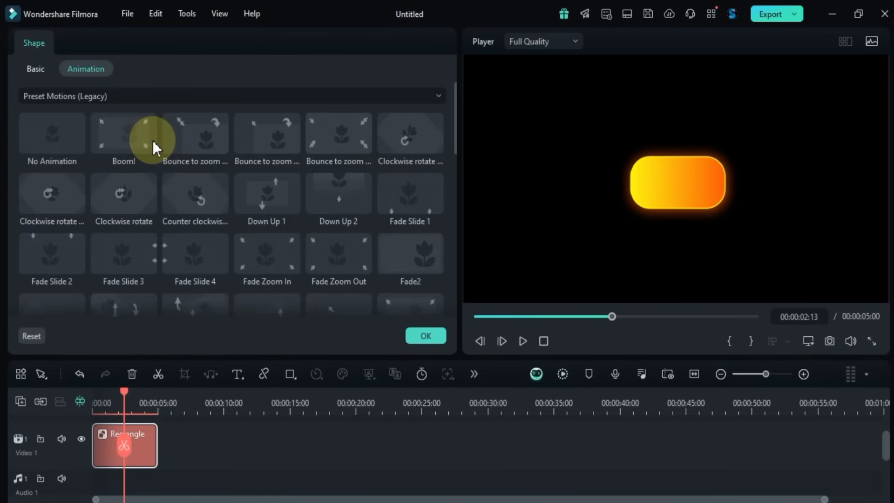
left_click(123, 135)
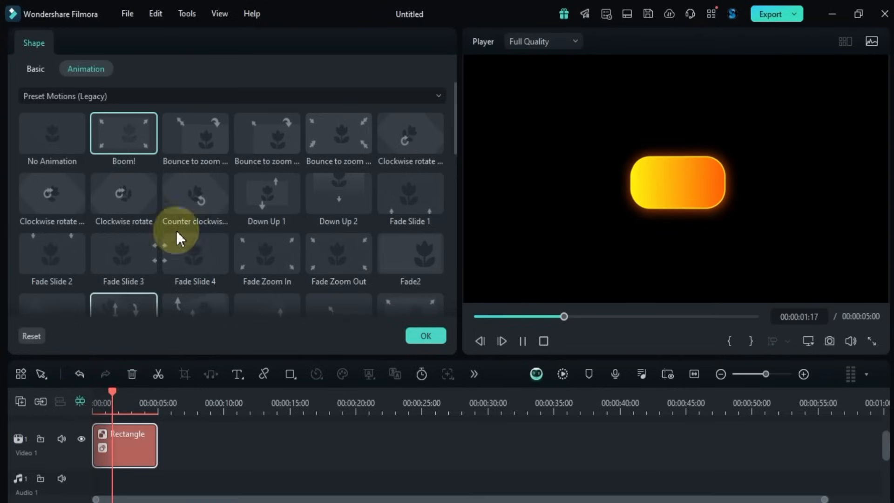
left_click(123, 253)
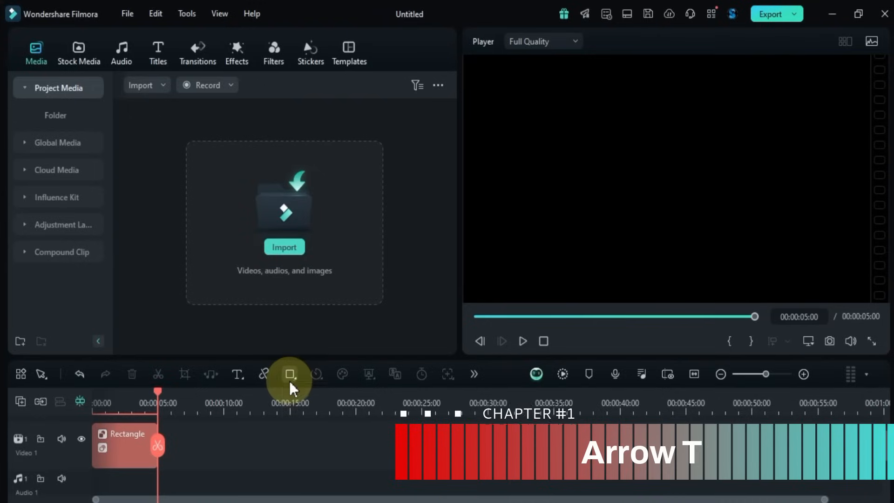
Step: Add a light grey arrow shape on a second track, widen it, and show its Basic transform settings
left_click(290, 375)
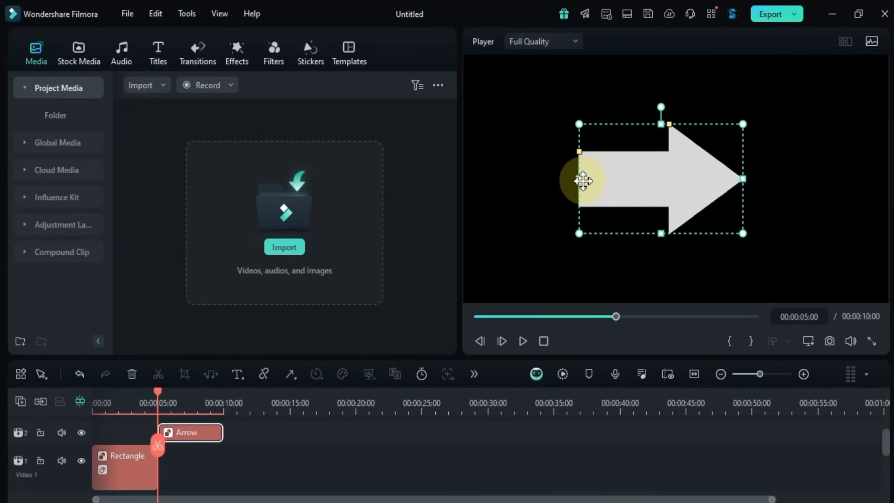
left_click_drag(578, 180, 560, 181)
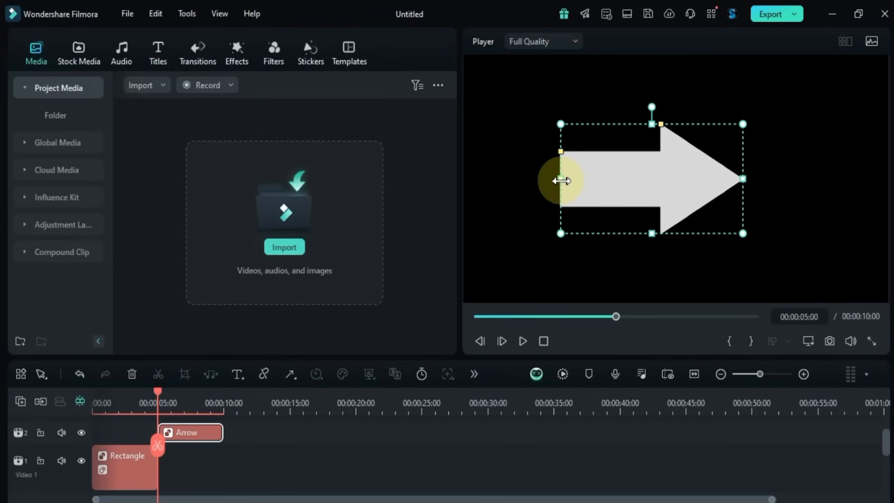
left_click(54, 69)
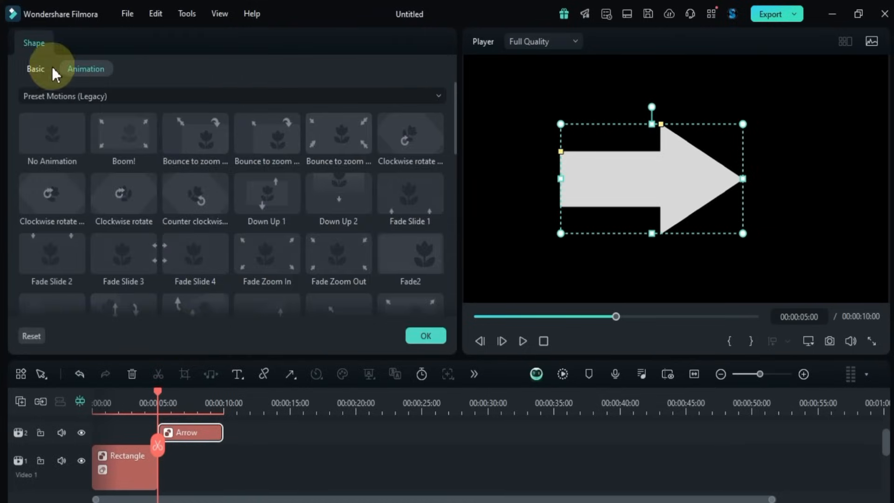
left_click(35, 69)
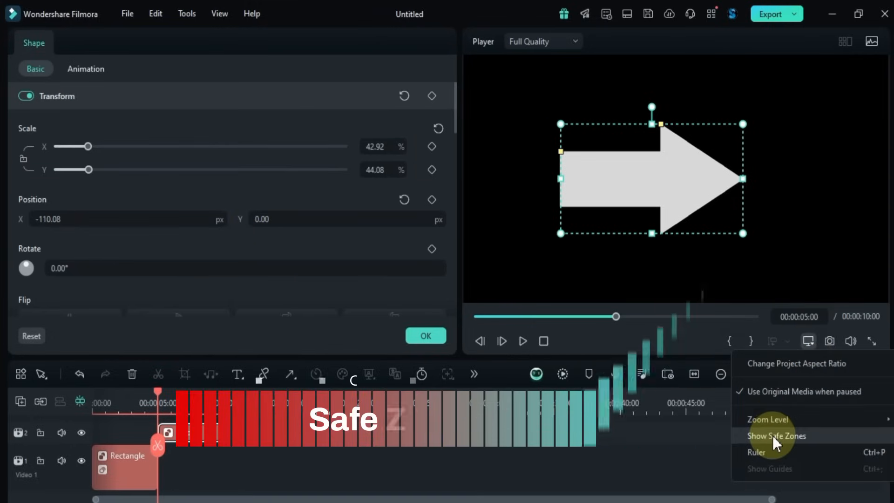
Step: Rotate the arrow to -90° pointing straight up and centre it at position 0,0
left_click(776, 436)
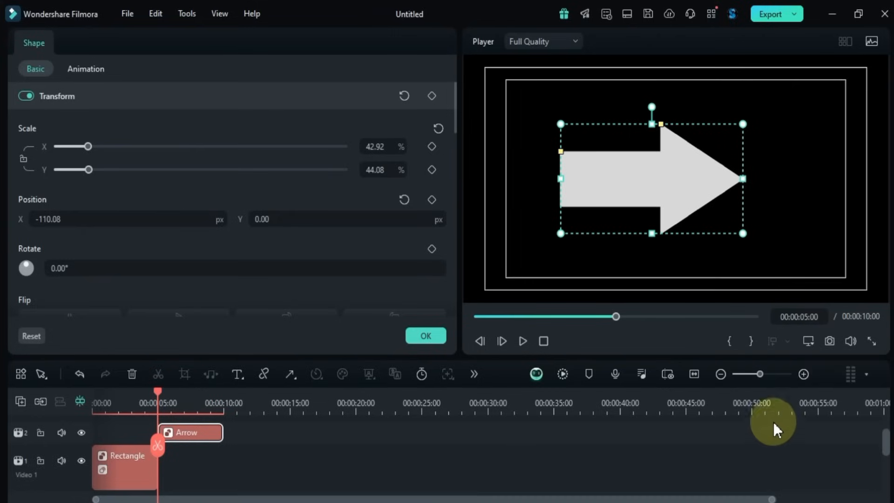
left_click_drag(651, 178, 687, 168)
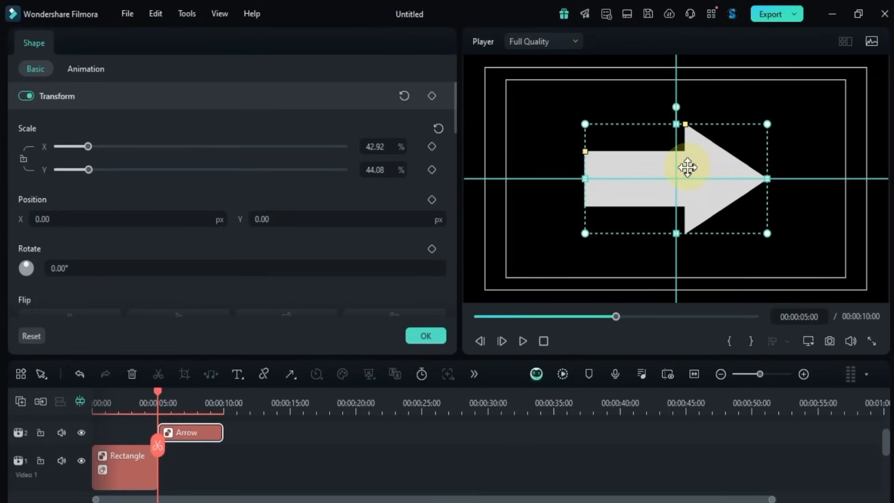
left_click_drag(688, 166, 688, 133)
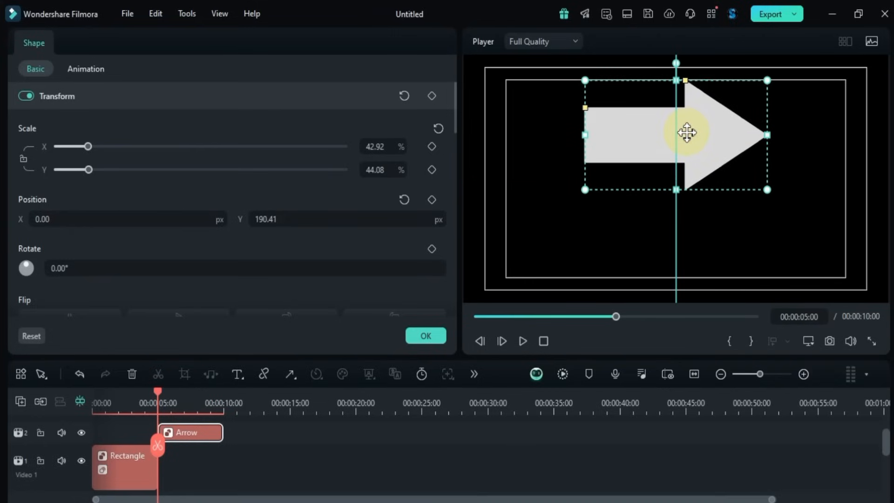
left_click_drag(687, 133, 634, 186)
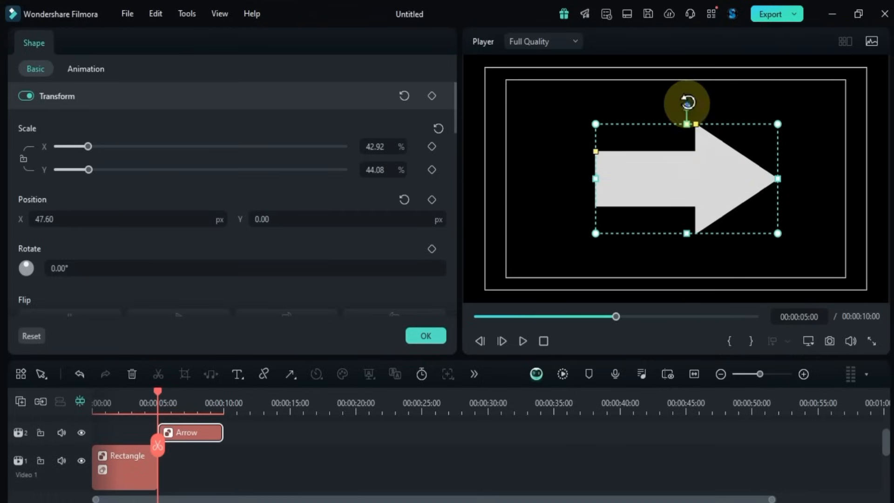
left_click_drag(687, 102, 661, 183)
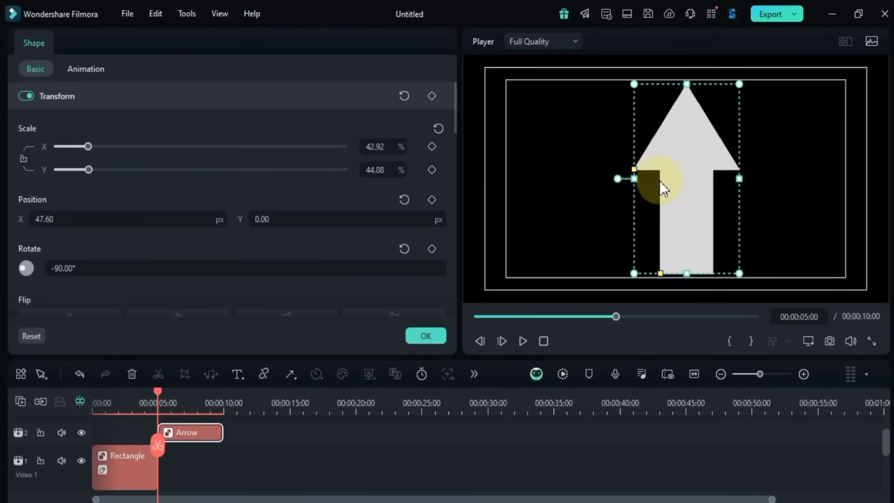
left_click_drag(661, 179, 674, 186)
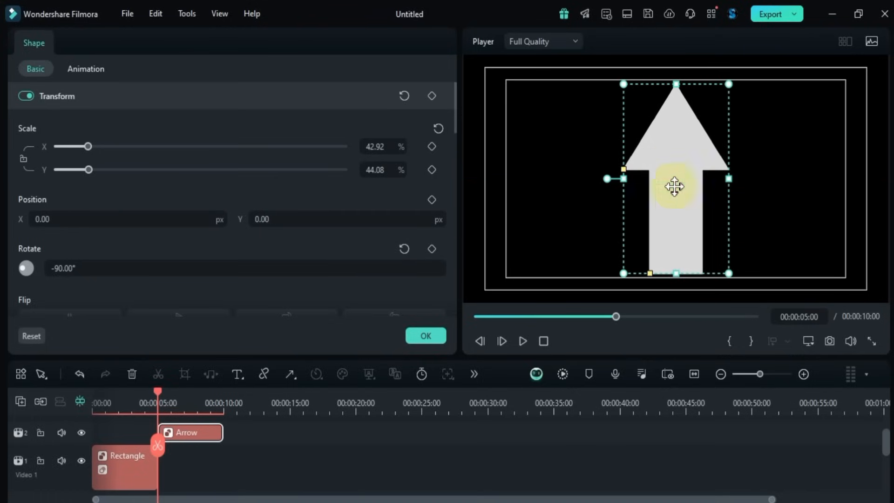
Step: Enable the preview rulers, frame the arrow with vertical and horizontal guides, and hide the safe zones
left_click(808, 341)
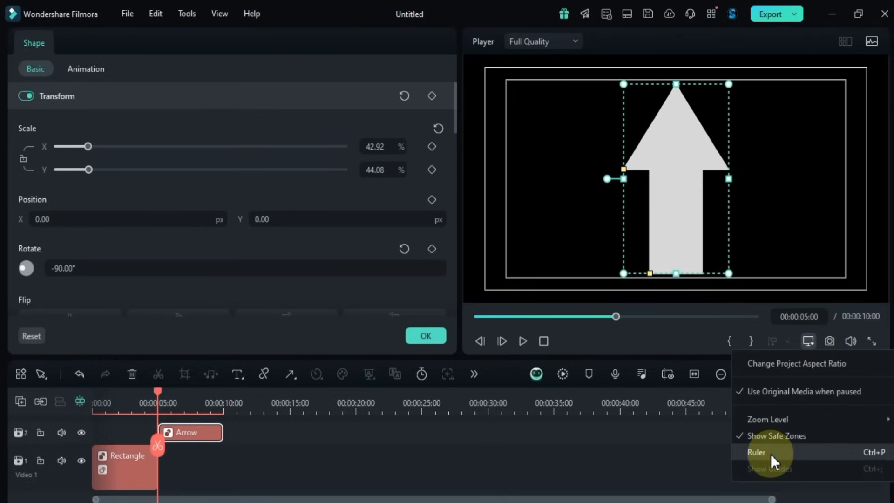
left_click(763, 453)
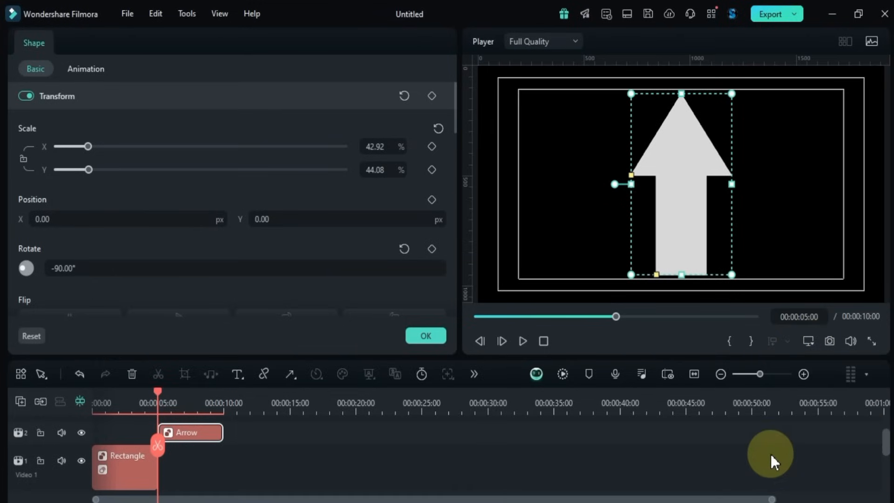
mouse_move(576, 71)
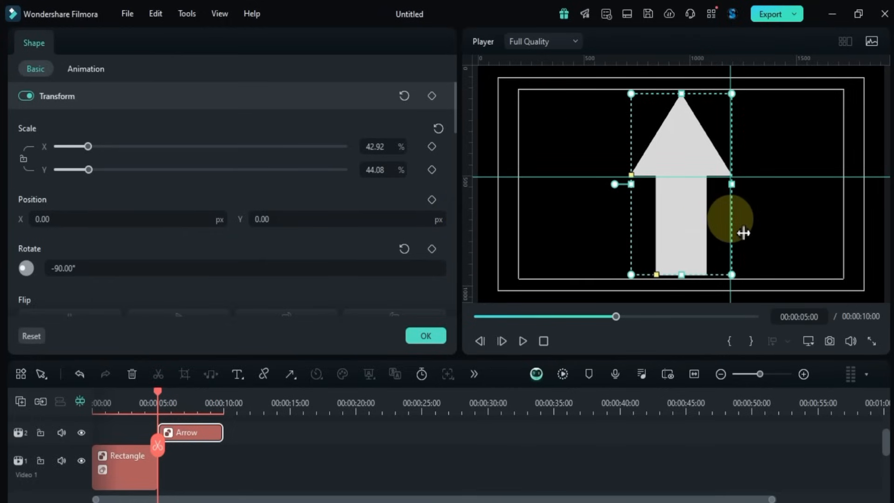
left_click_drag(732, 218, 607, 251)
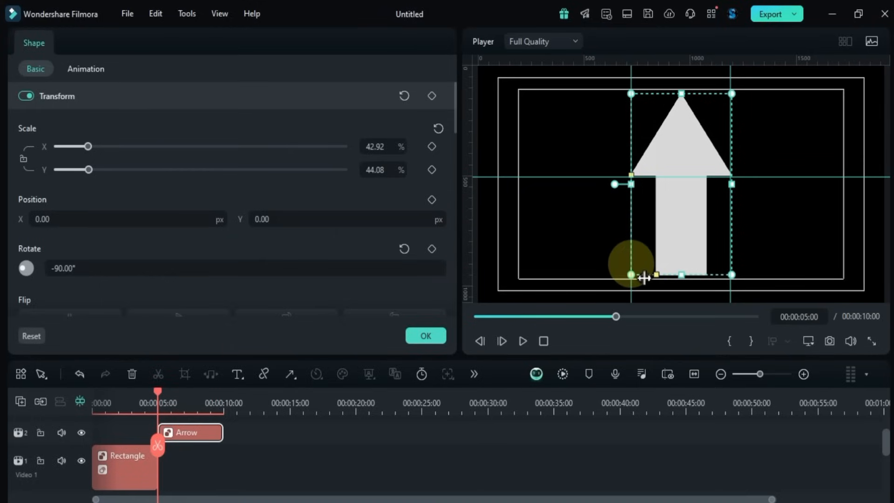
mouse_move(628, 265)
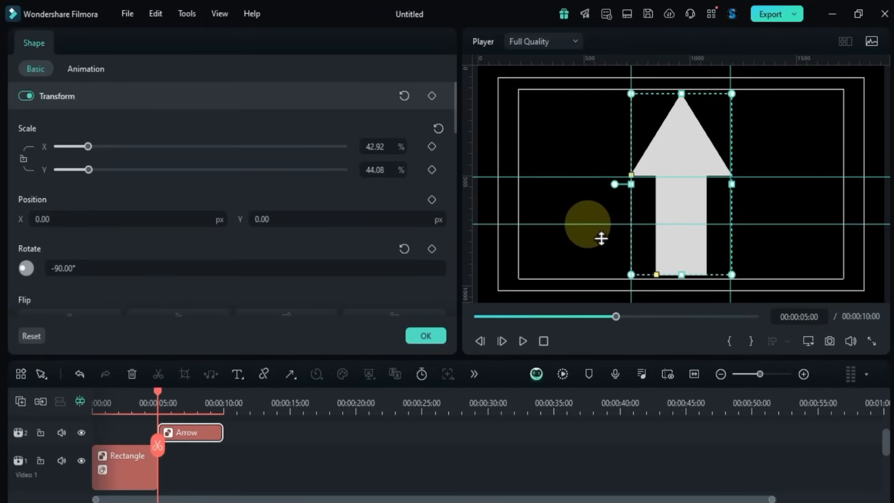
left_click_drag(585, 225, 586, 96)
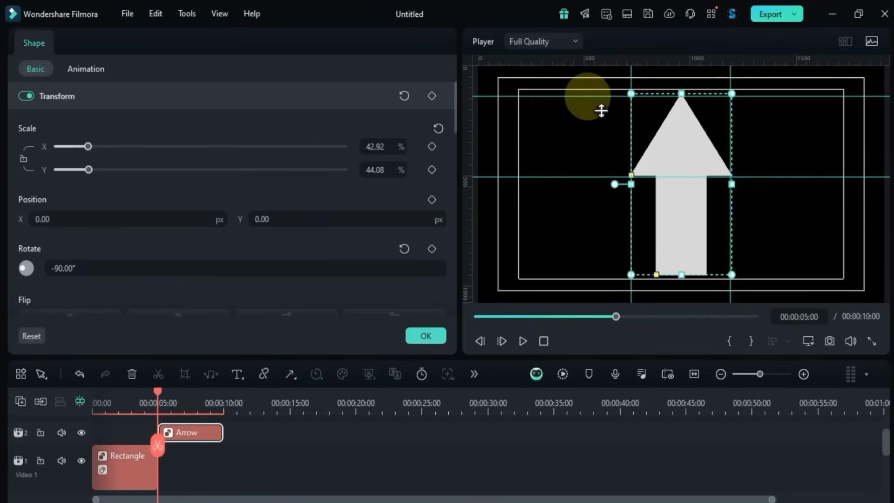
mouse_move(590, 105)
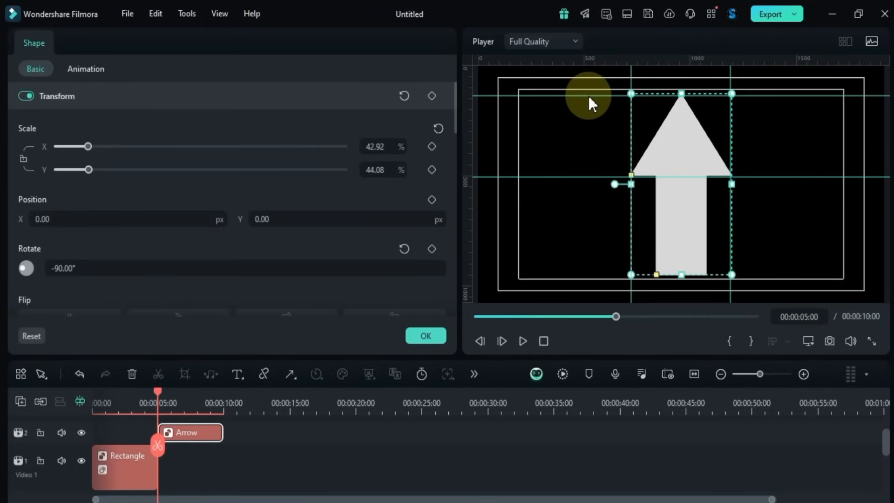
left_click(808, 341)
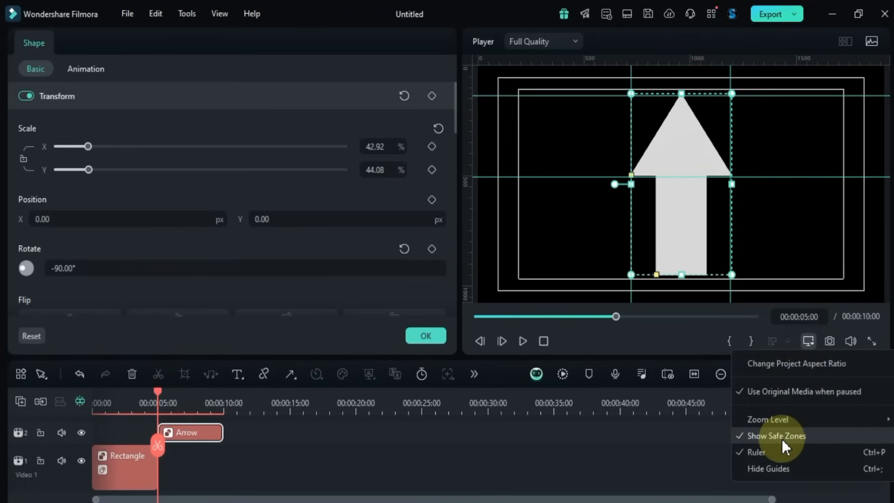
left_click(777, 436)
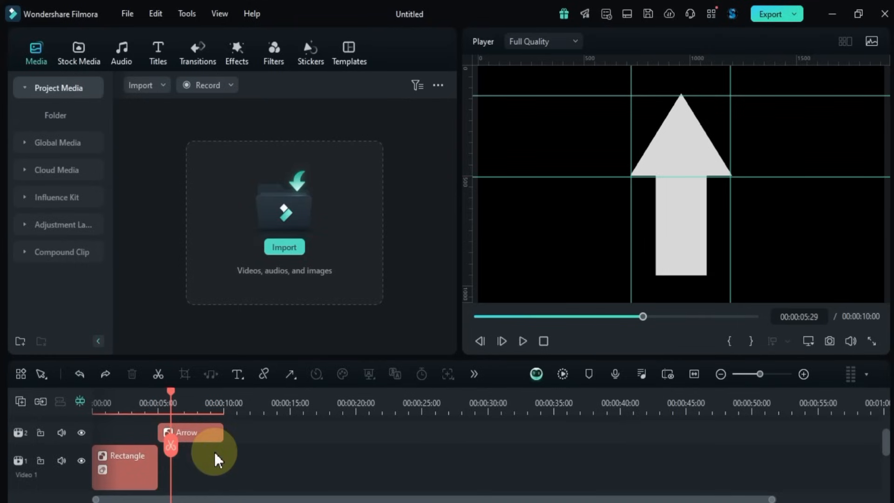
mouse_move(629, 98)
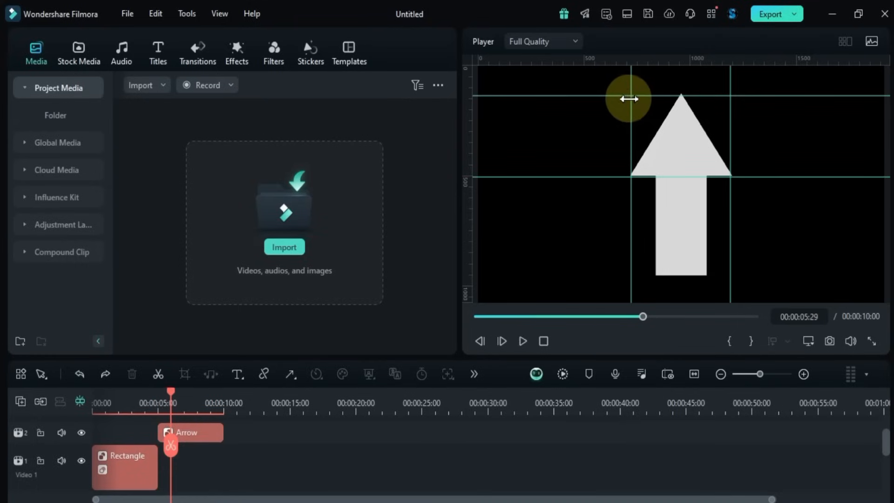
Step: Settle a guide at the arrow's base and keyframe the arrow into a smaller tilted pose
left_click_drag(629, 97, 551, 257)
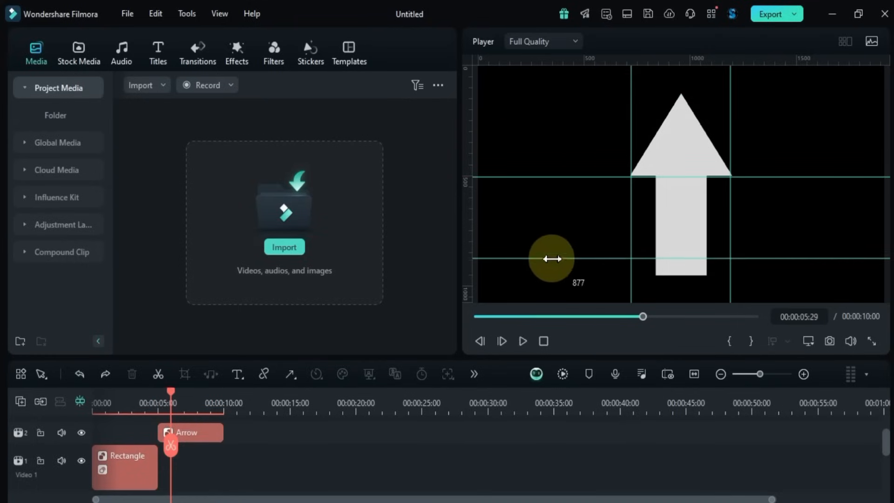
left_click_drag(550, 258, 559, 277)
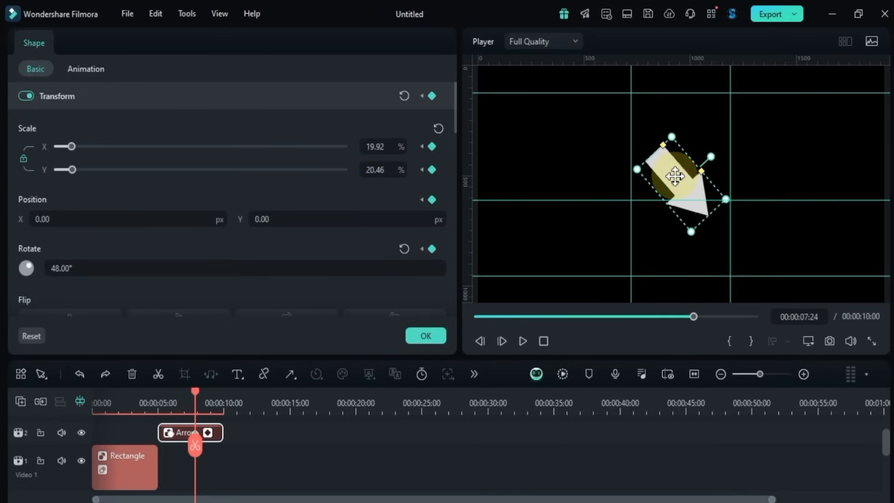
left_click_drag(676, 177, 751, 239)
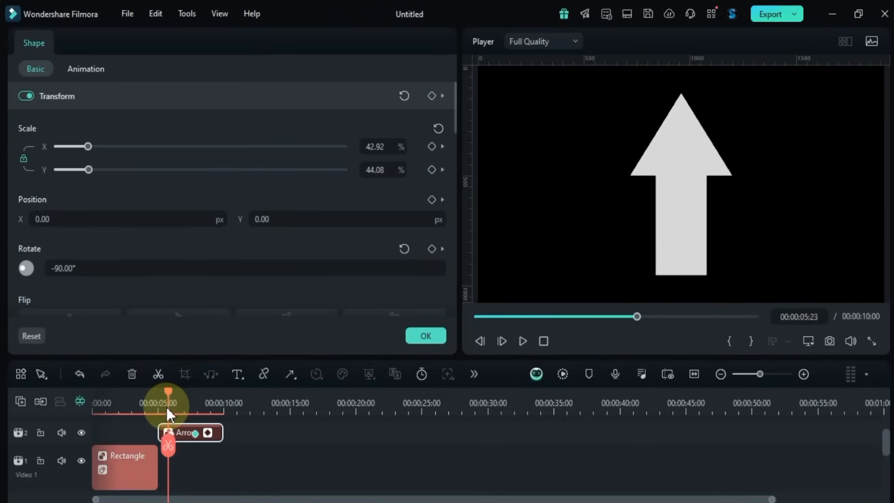
left_click(523, 341)
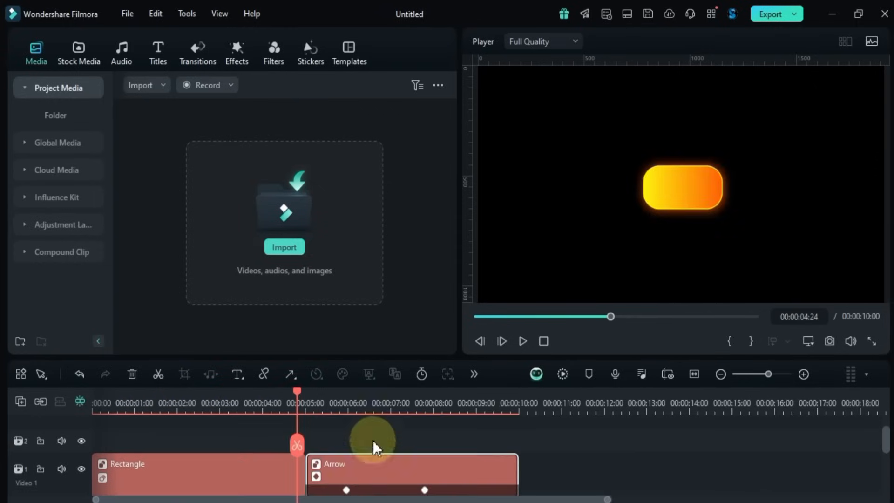
Step: Add an orange ellipse with the Boom! animation and trim its clip to end at 00:00:10:08
left_click(373, 411)
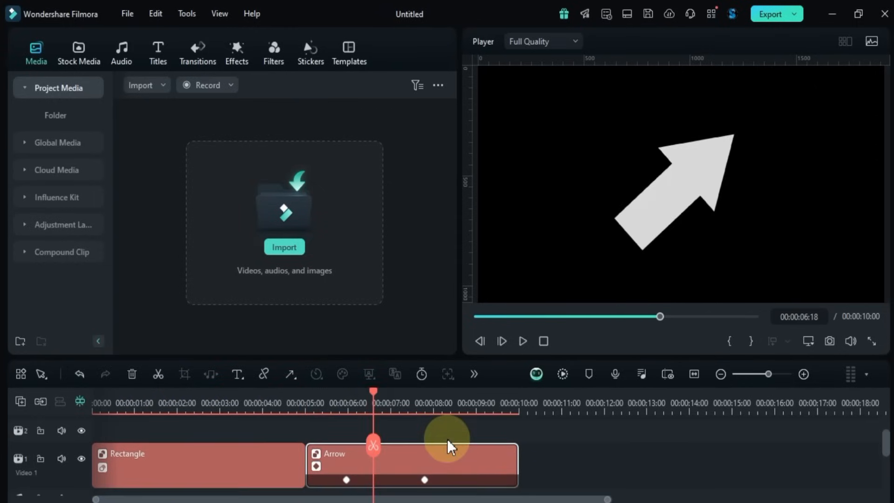
left_click(523, 340)
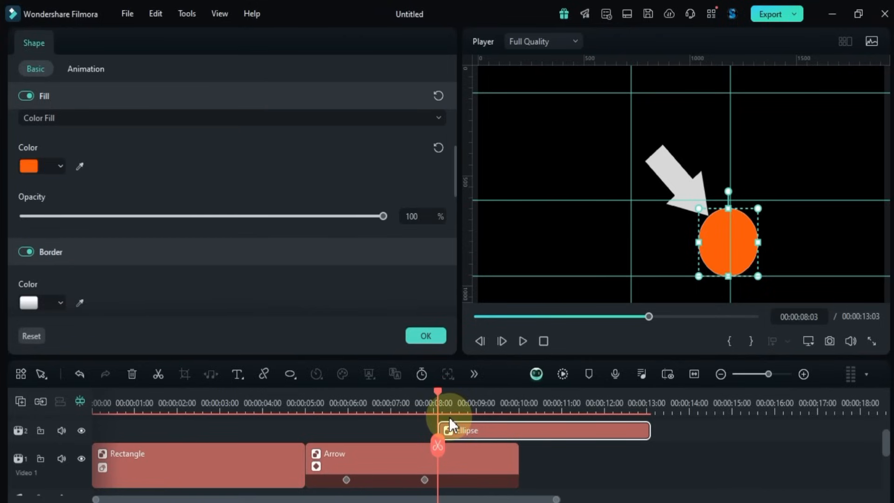
left_click(85, 69)
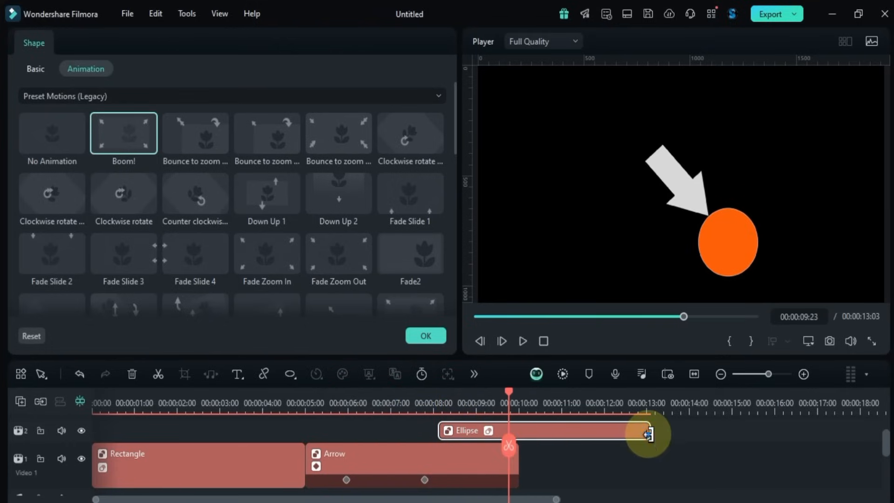
left_click_drag(647, 433, 527, 433)
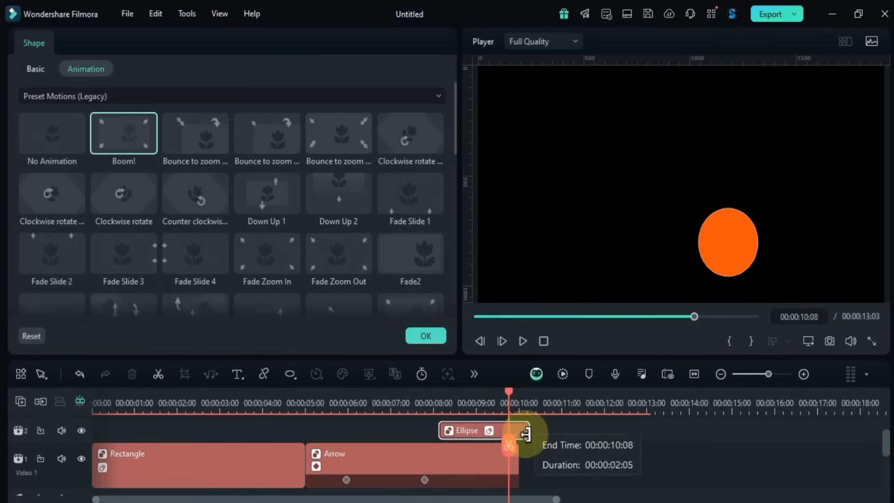
left_click_drag(526, 436, 510, 435)
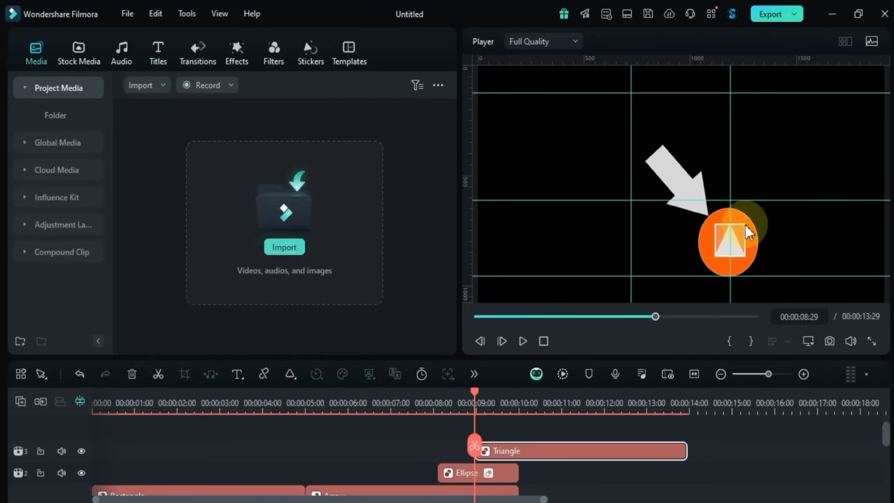
Step: Give the white triangle inside the ellipse a yellow border in its Basic settings
double_click(555, 458)
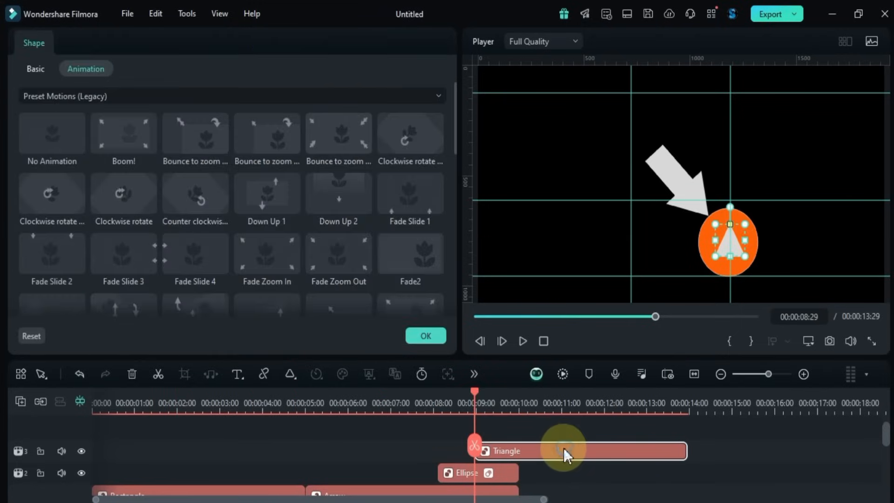
left_click(35, 69)
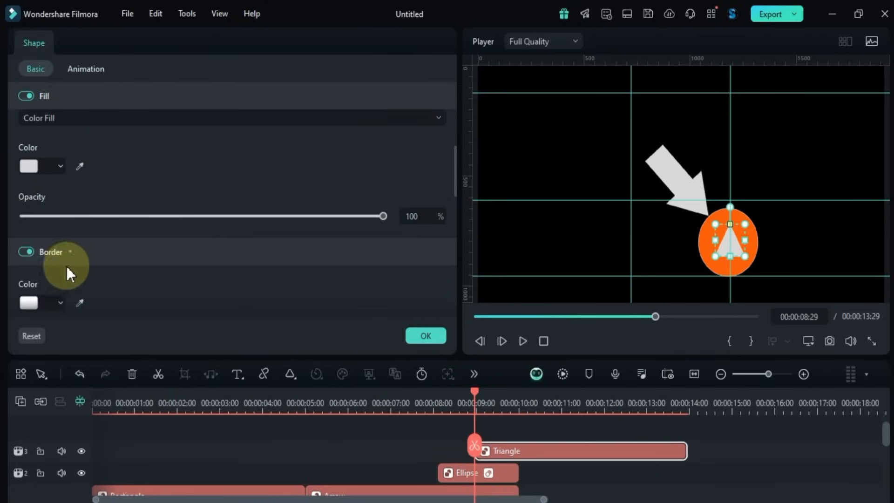
left_click(33, 302)
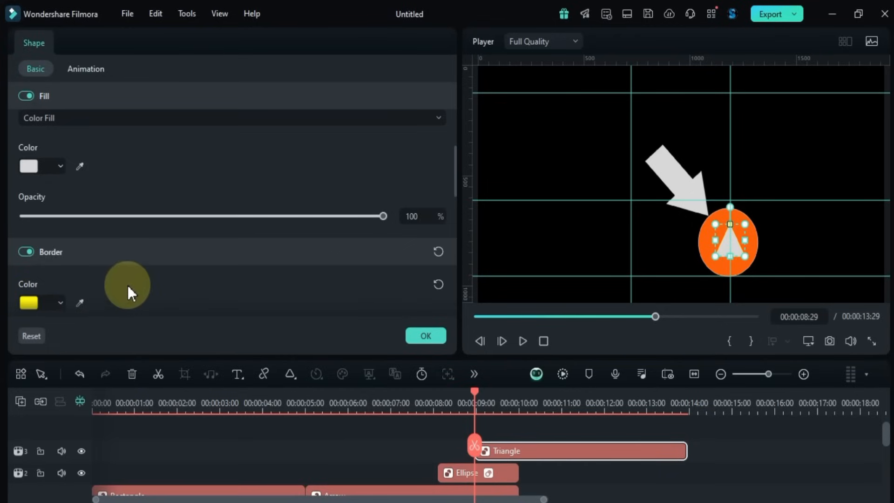
left_click(85, 69)
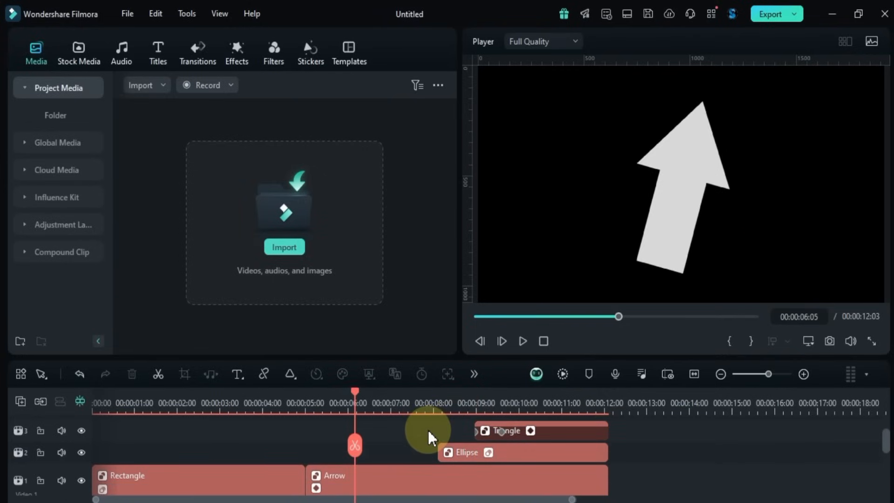
Step: Play back the timeline to preview the tilted arrow animation
left_click(522, 341)
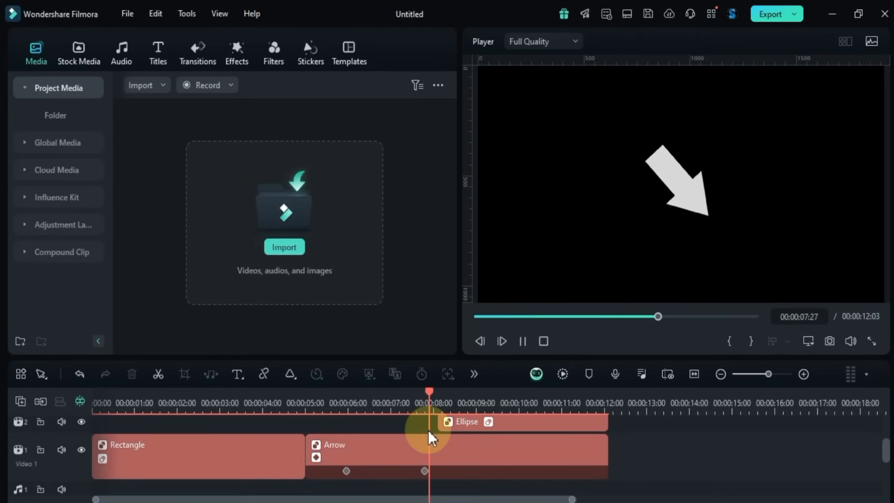